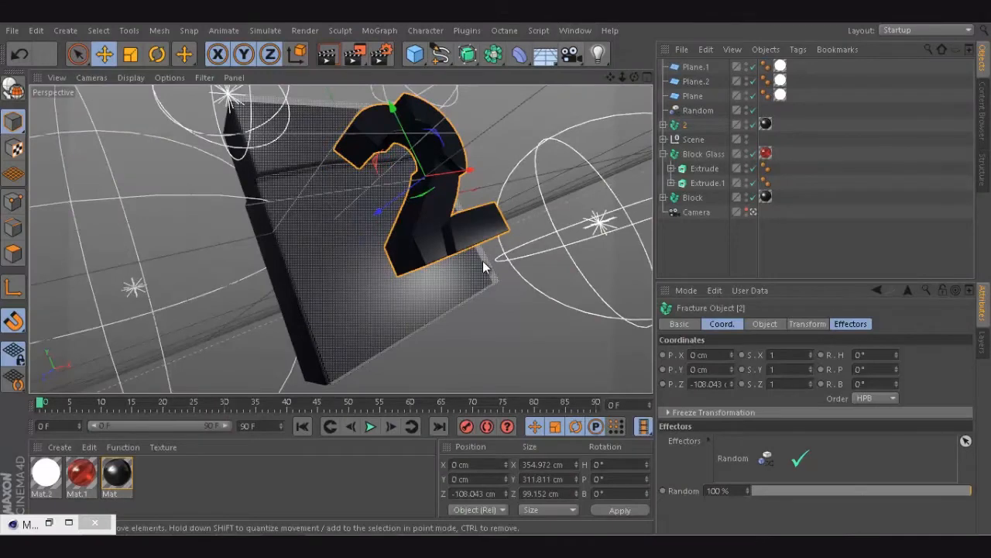
mouse_move(434, 276)
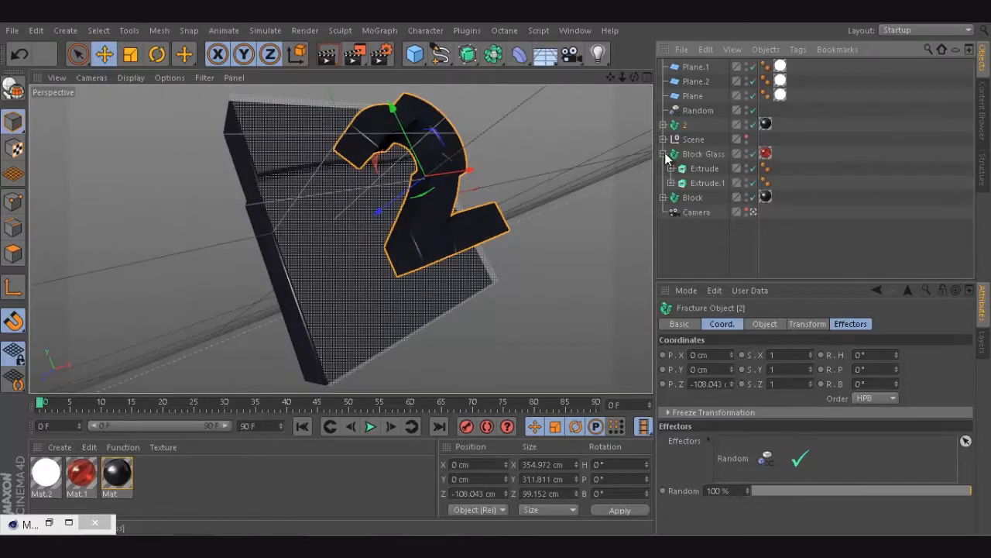
Collapse the Block Glass group to hide its children in the Object Manager
left_click(663, 153)
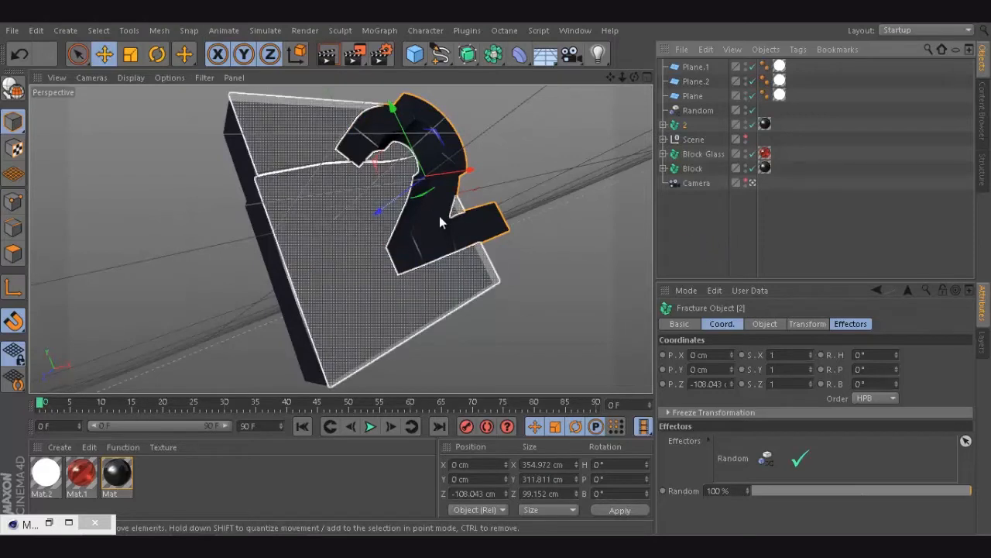
Duplicate the 2 fracture as '2 glass', shift its Extrude parts along their axis, and assign the red material
left_click(685, 124)
type(" glass")
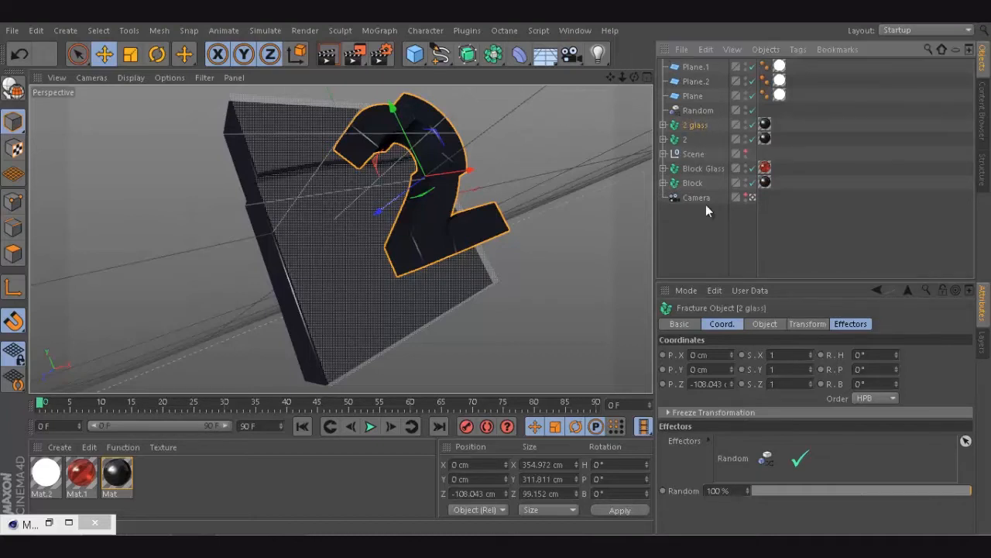
left_click(663, 124)
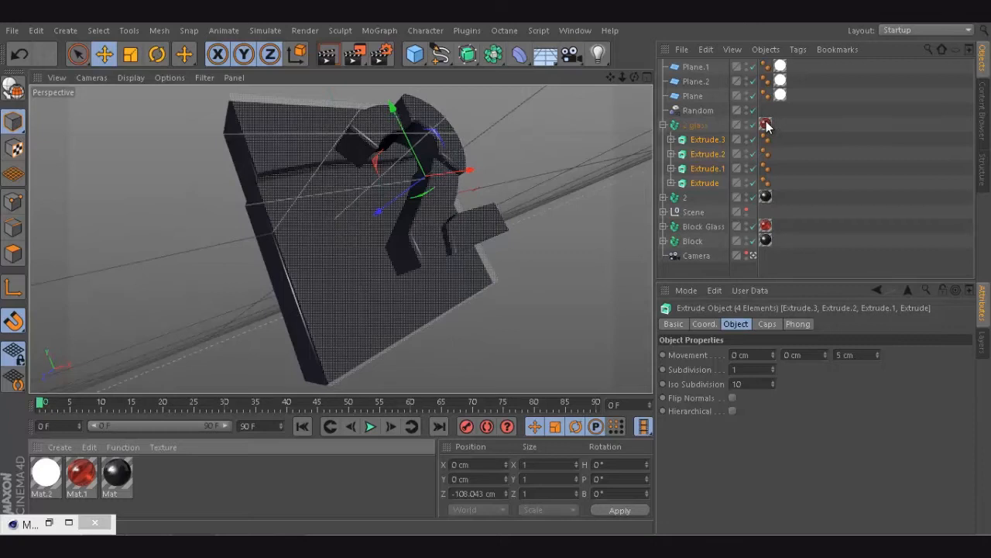
left_click(765, 124)
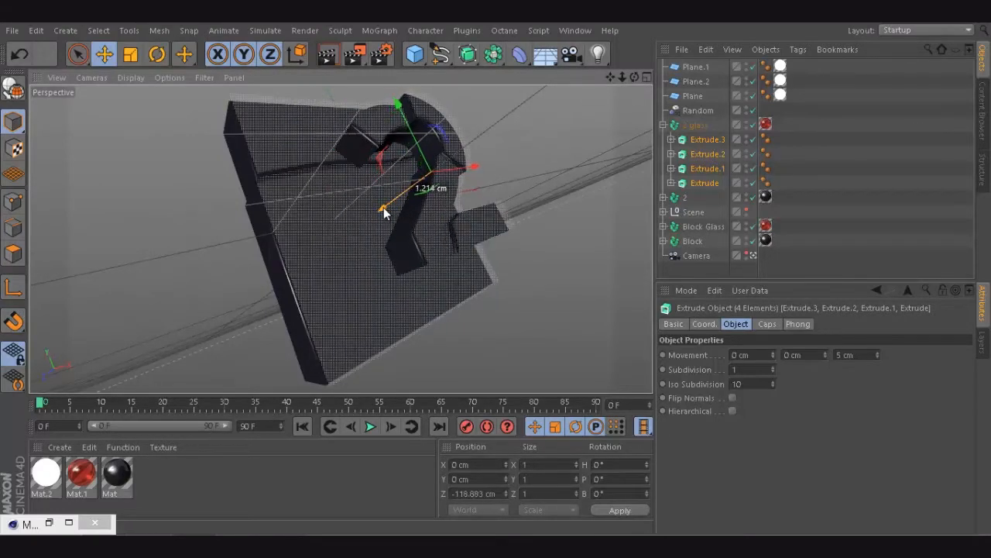
left_click(327, 54)
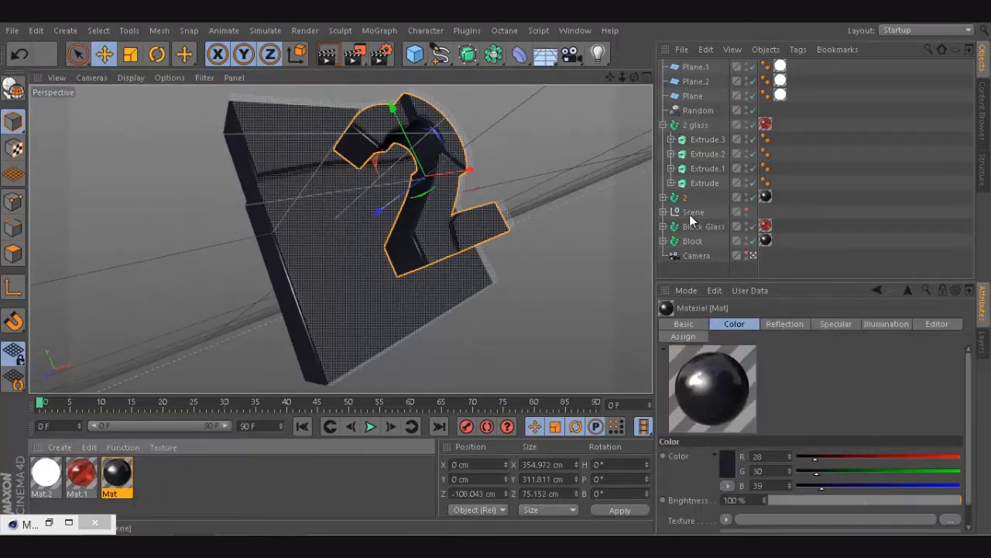
left_click(704, 226)
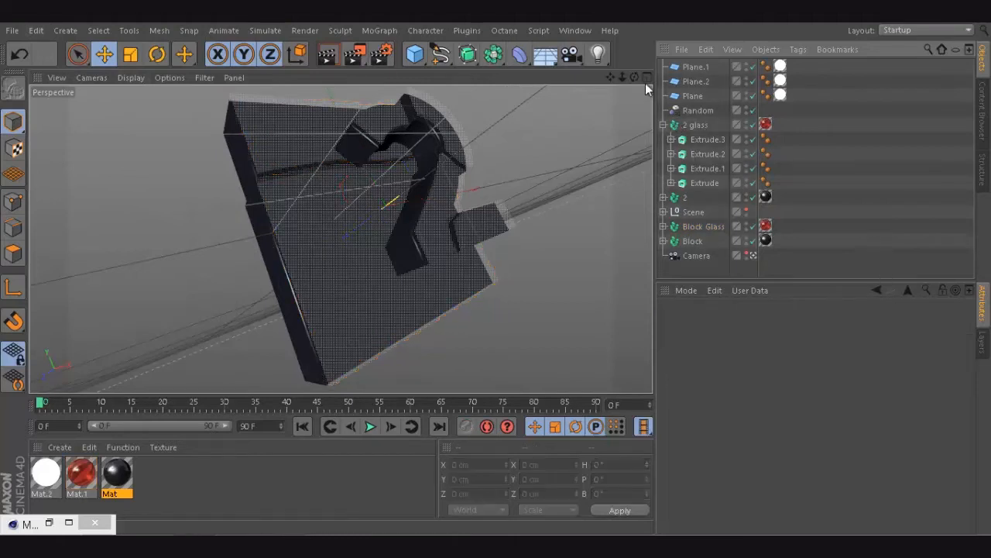
In Front view add a Rectangle spline around the 2 and scale it from 400 to about 443 cm
left_click(648, 77)
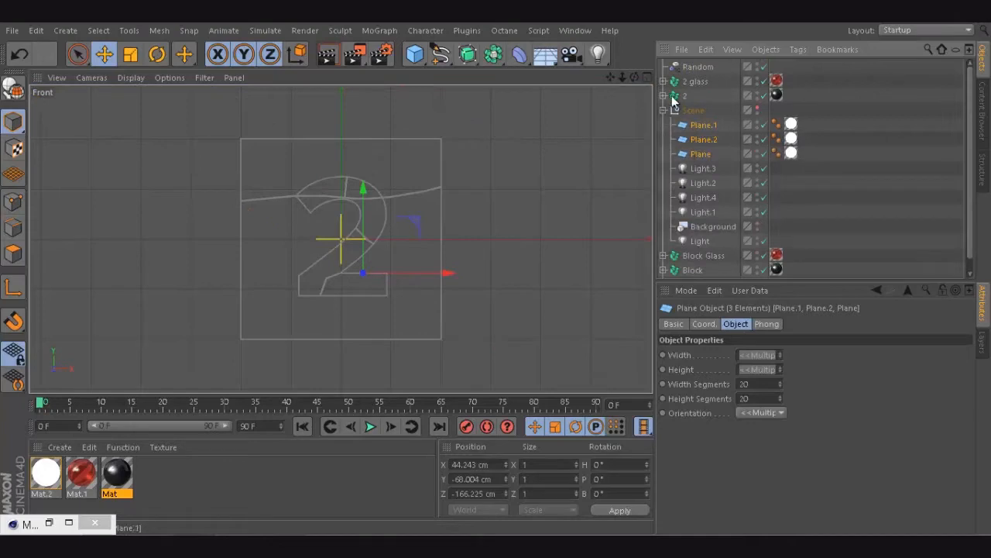
left_click(663, 110)
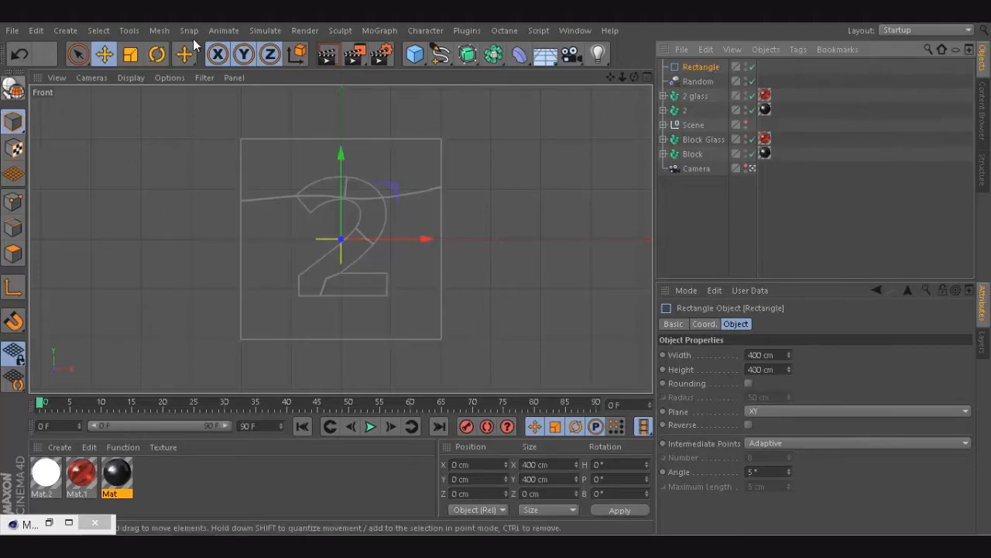
left_click(156, 52)
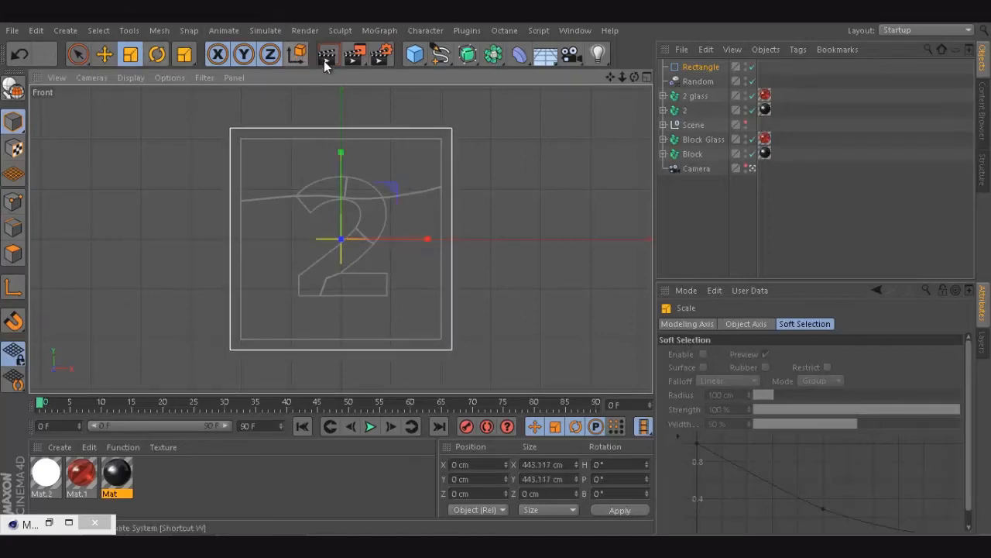
Draw a closed Bezier spline across the upper-left of the square, then return to Perspective view
left_click(441, 53)
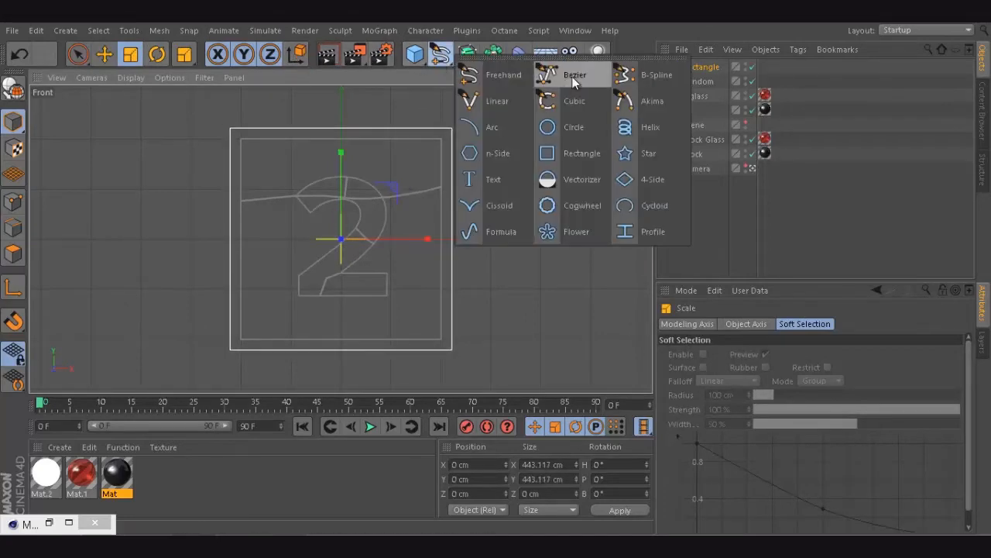
left_click(575, 75)
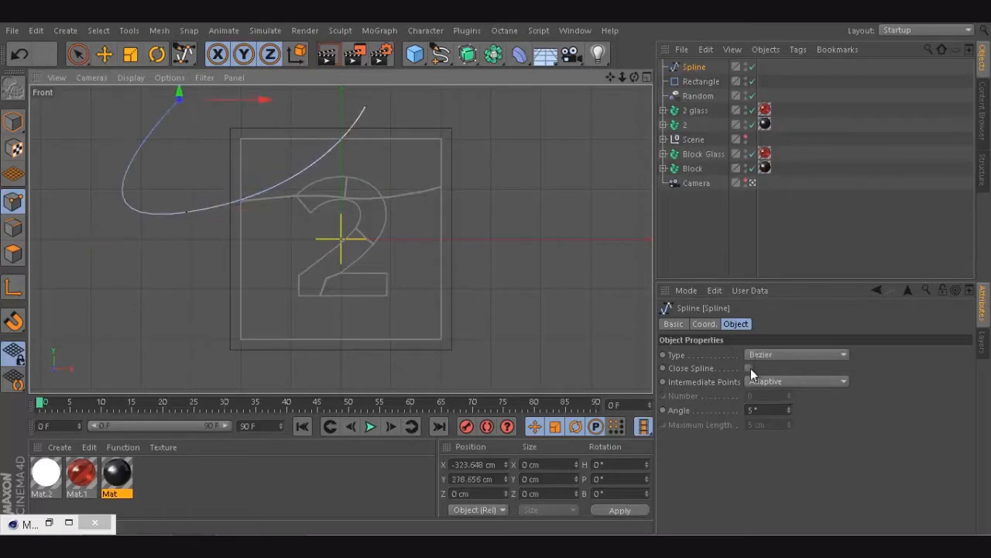
left_click(749, 368)
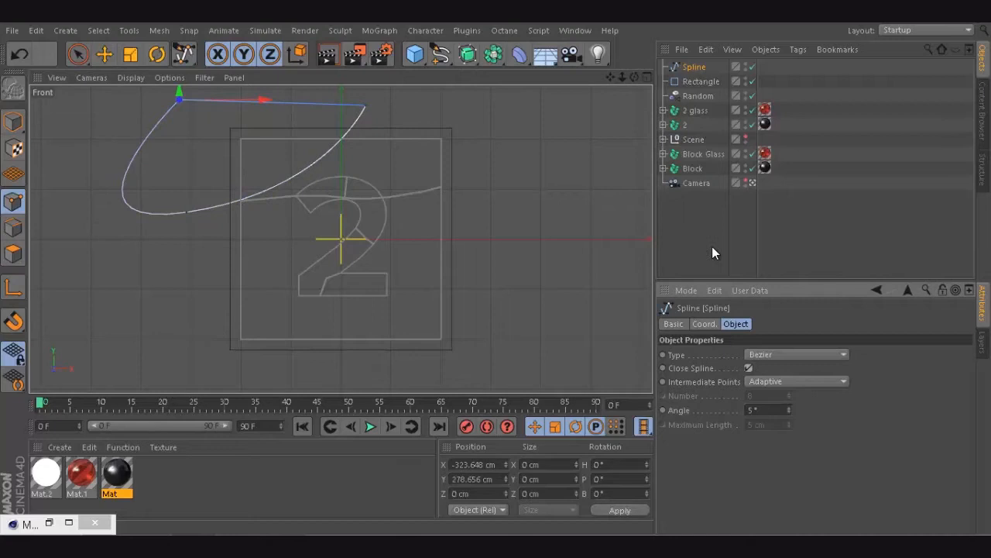
left_click(634, 78)
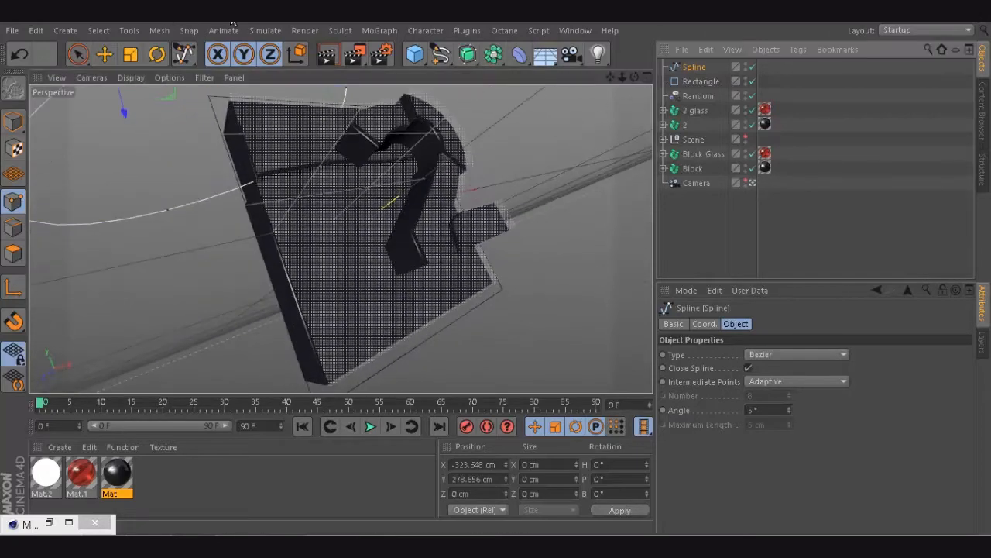
Nest the rectangle and curve in a Spline Mask under an Extrude, set to A intersect B
left_click(468, 53)
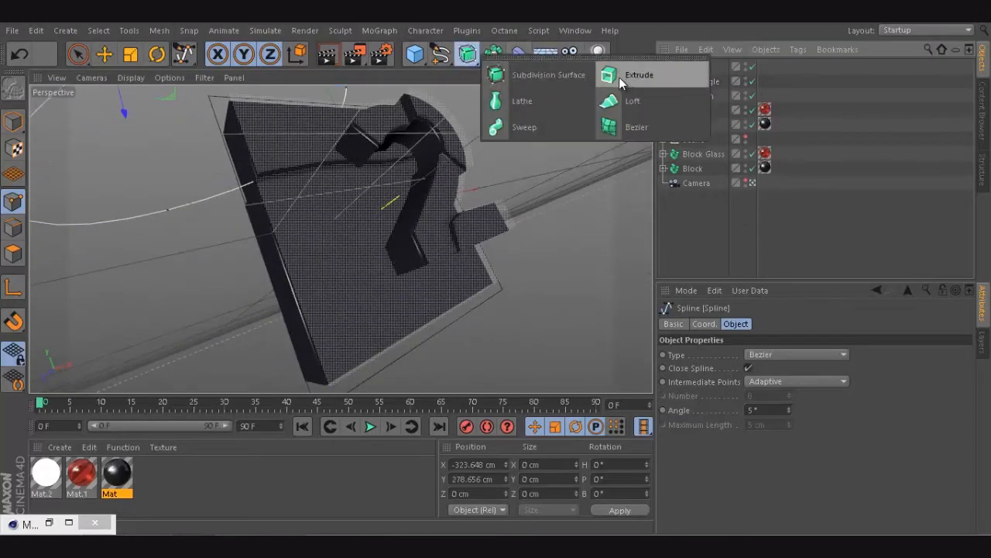
left_click(638, 74)
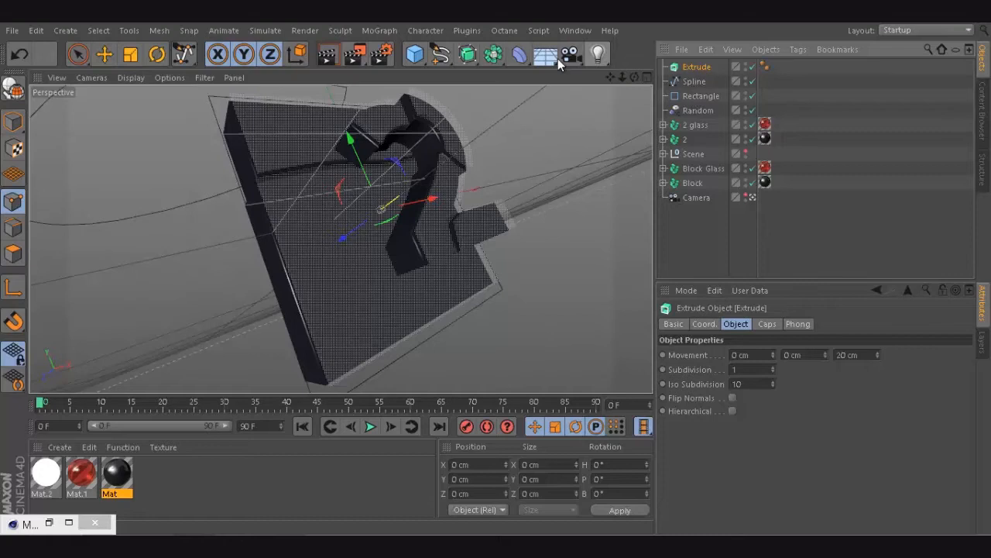
left_click(493, 53)
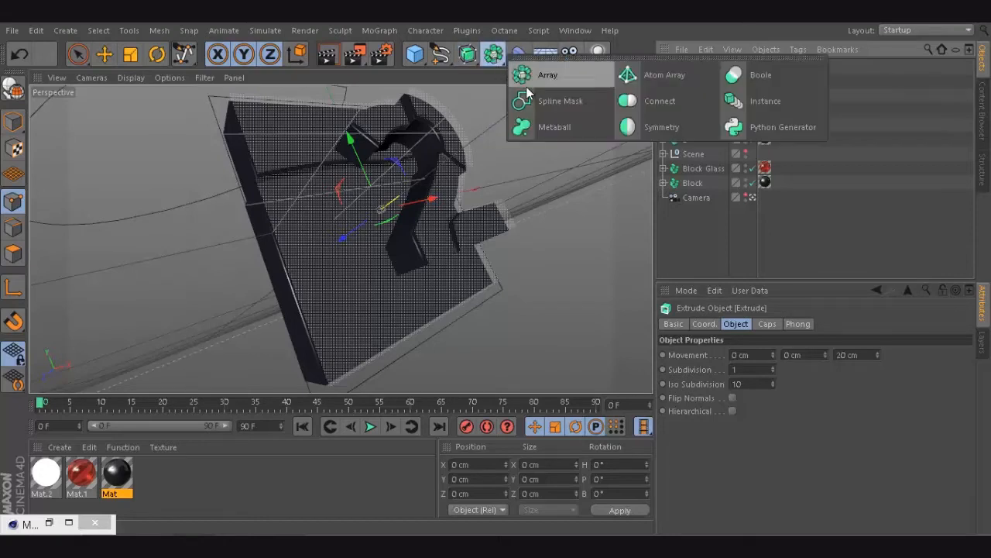
left_click(561, 101)
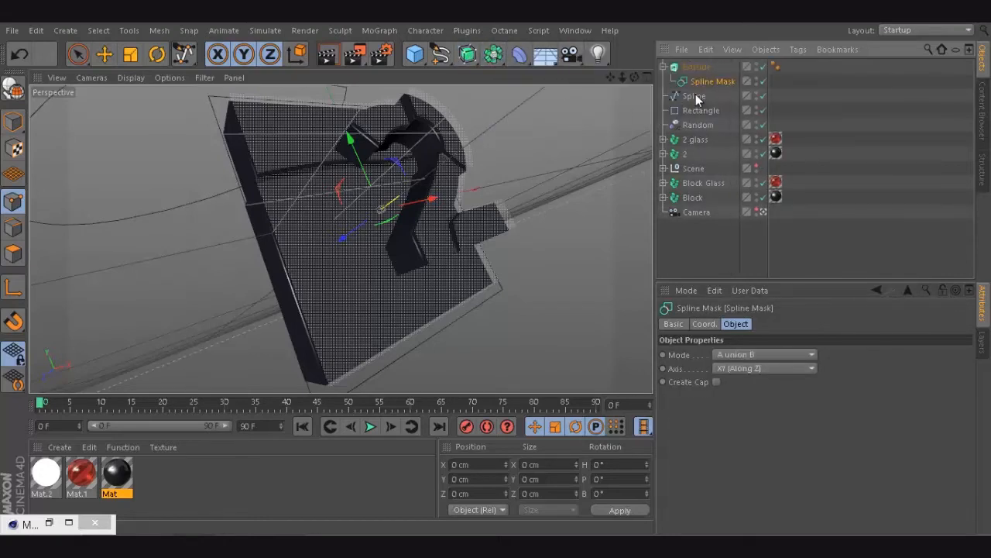
left_click(700, 96)
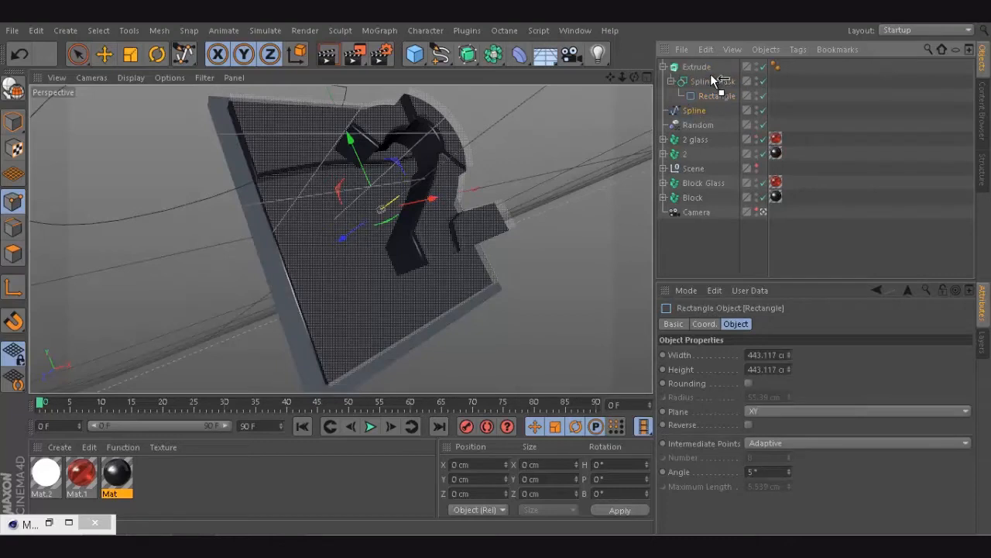
left_click(694, 96)
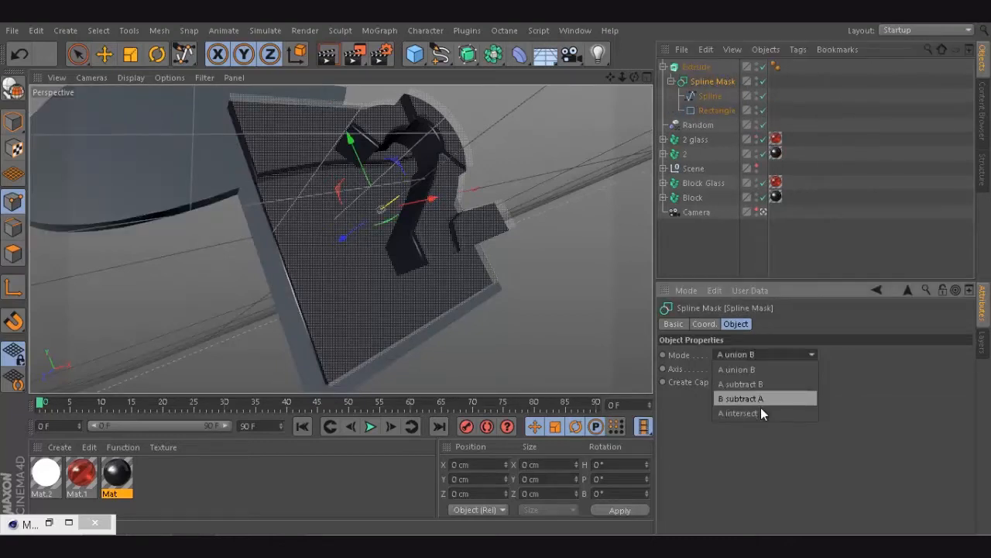
left_click(738, 412)
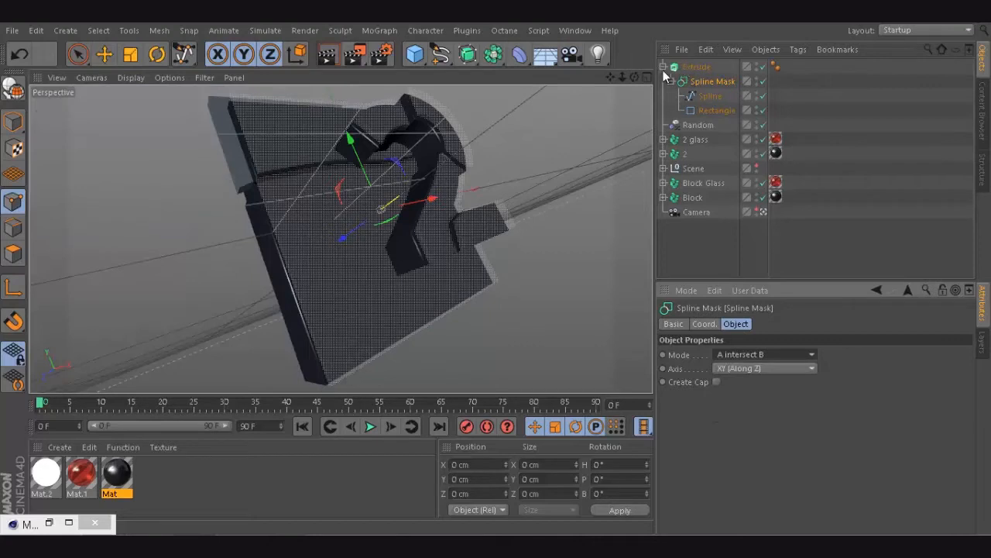
Duplicate the masked extrude, swap the splines and set the copy's mask to B subtract A
left_click(663, 66)
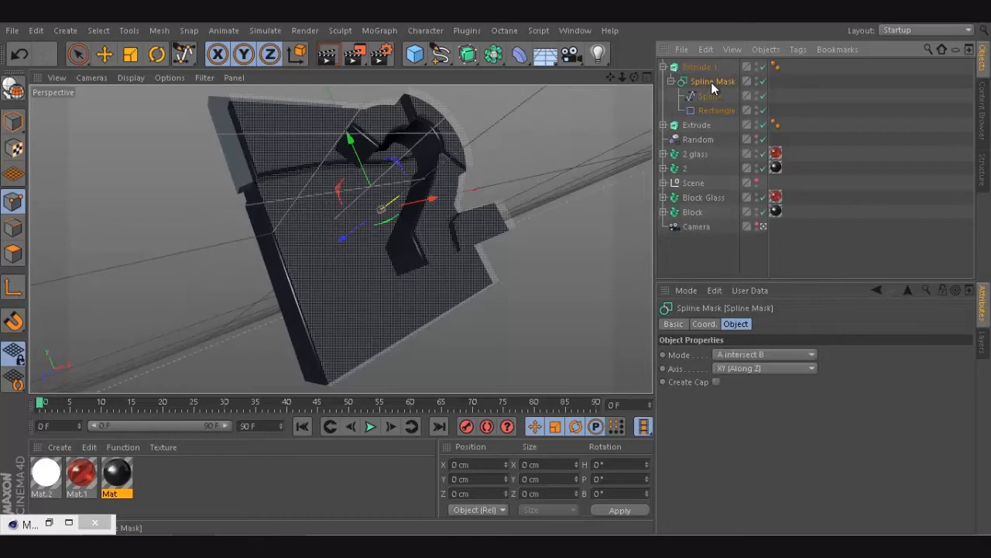
left_click(715, 96)
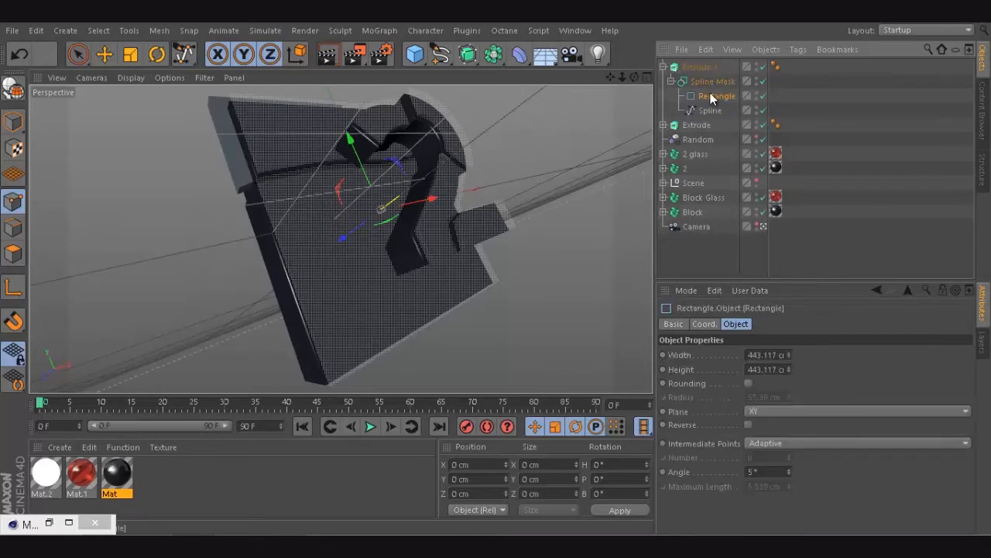
left_click(712, 80)
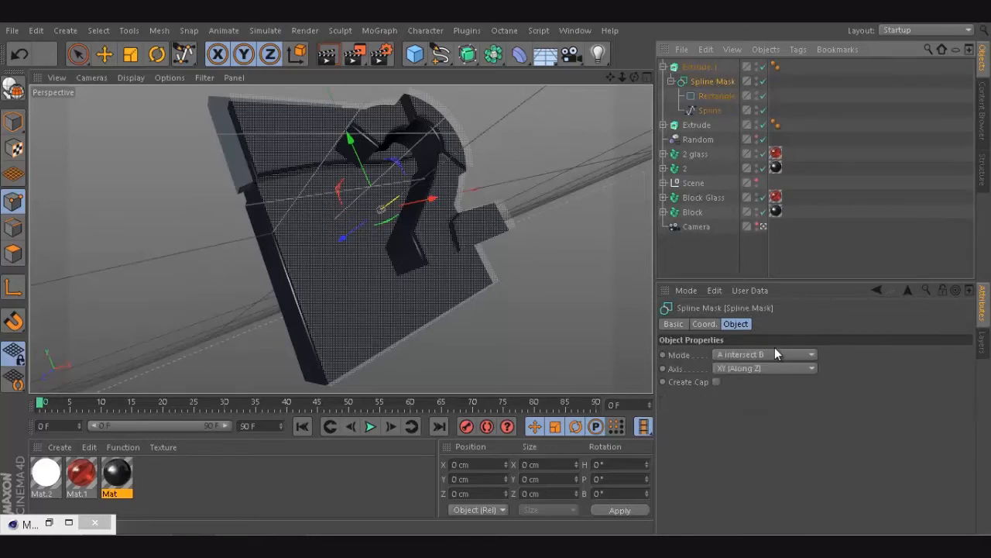
left_click(765, 353)
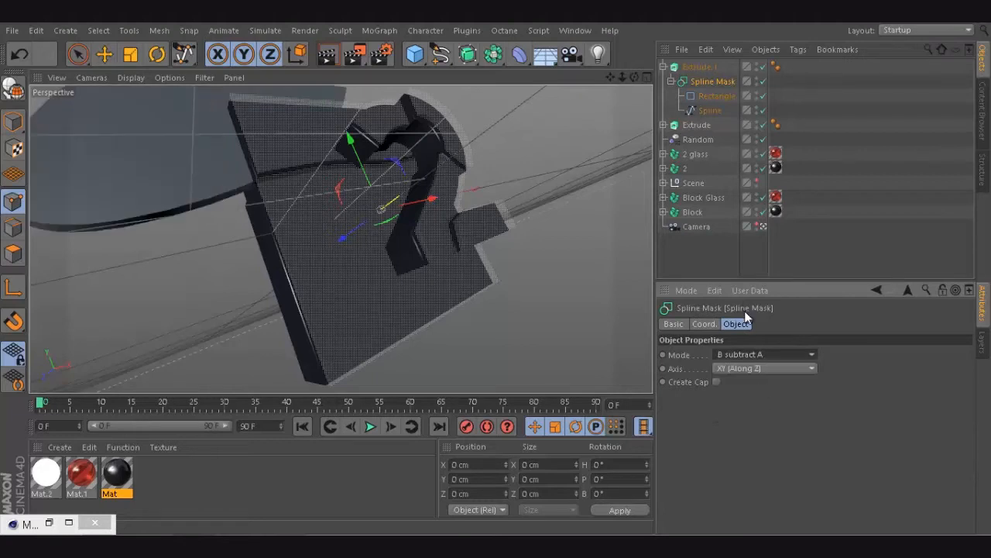
left_click(766, 354)
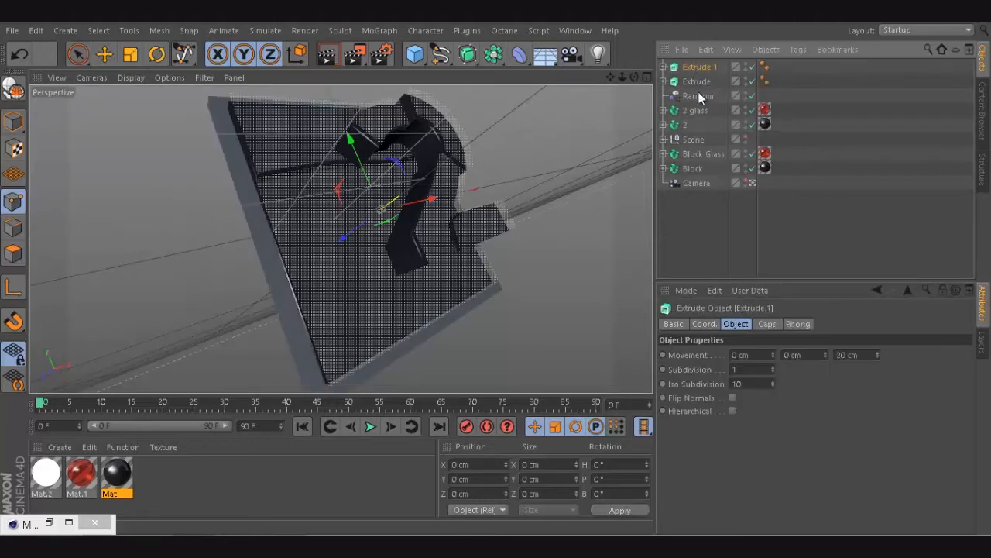
Give both debris extrudes a Fillet Cap start (1 step, 1 cm radius) in the Caps settings
left_click(697, 80)
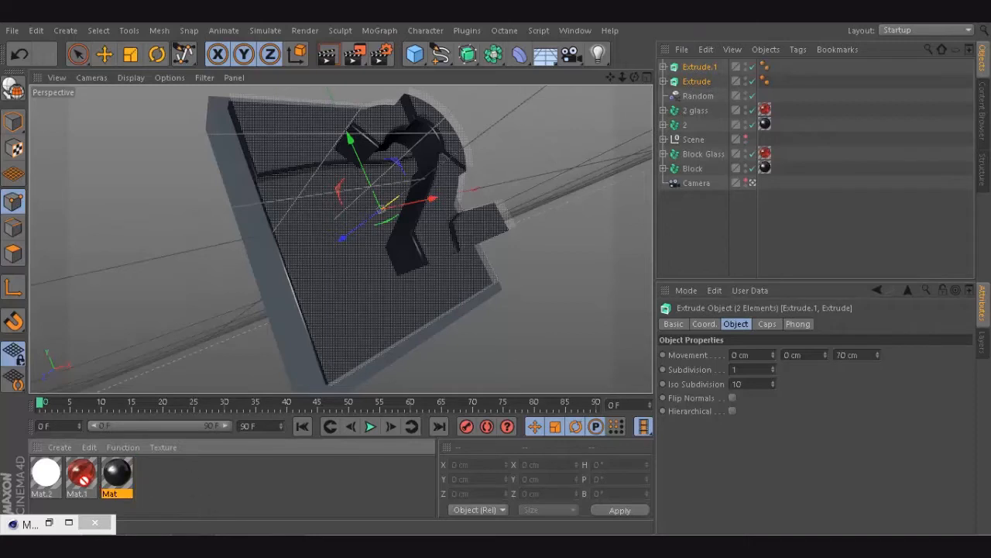
mouse_move(781, 402)
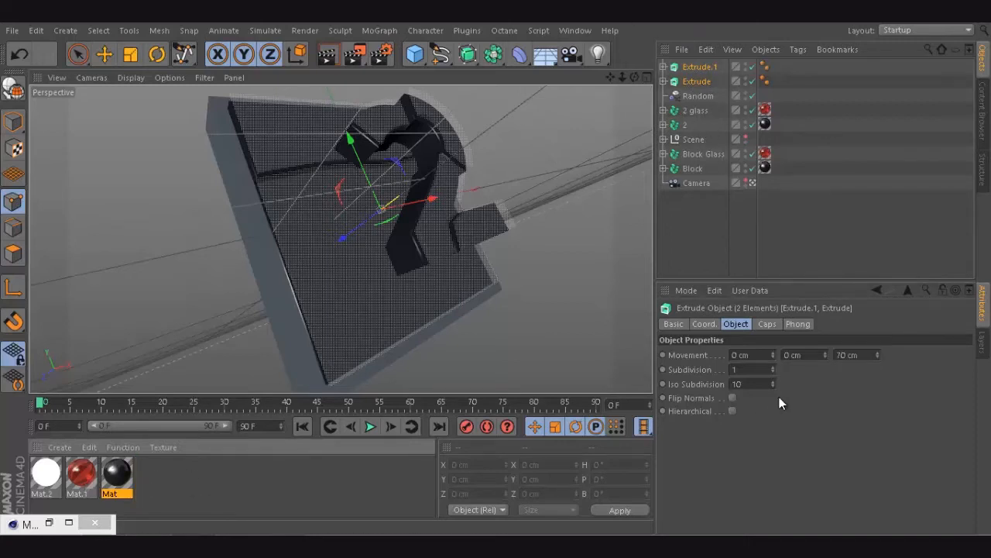
left_click(765, 324)
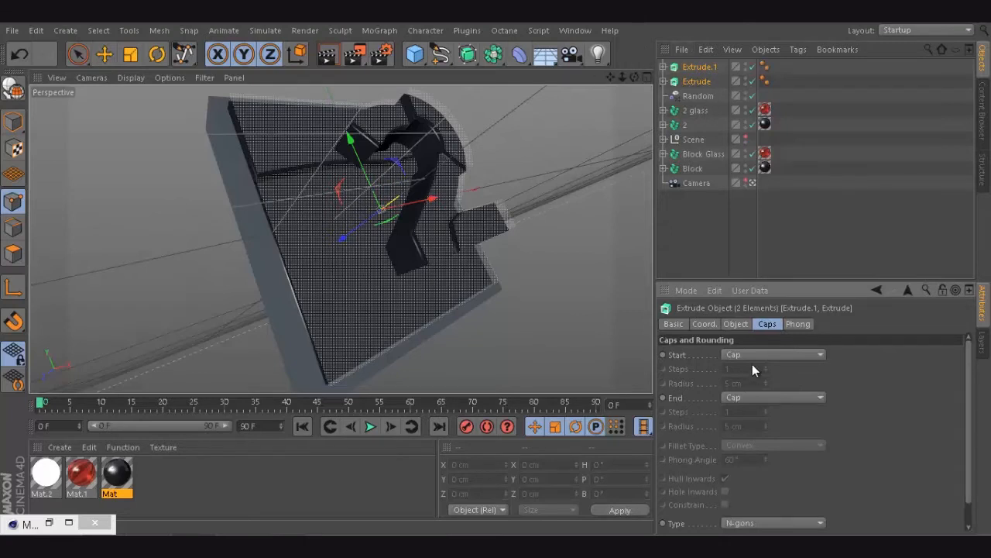
left_click(772, 353)
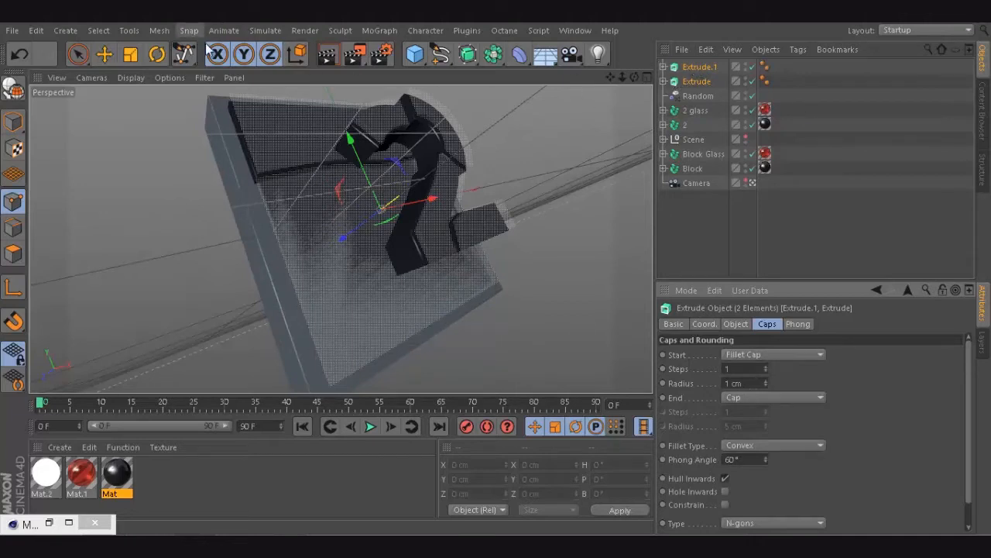
left_click(156, 52)
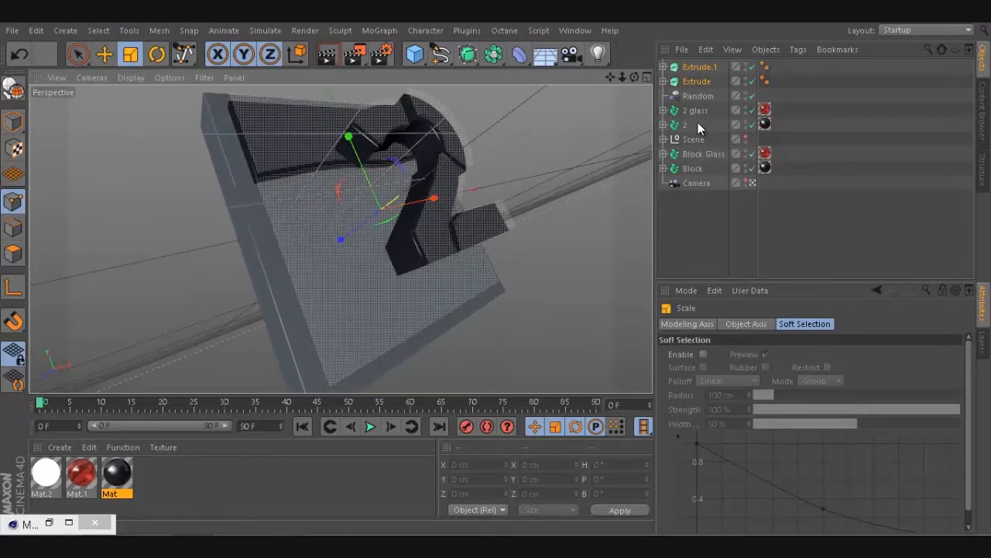
Shift the bracket piece back along its axis and parent both extrudes under a MoGraph Fracture object
left_click(700, 67)
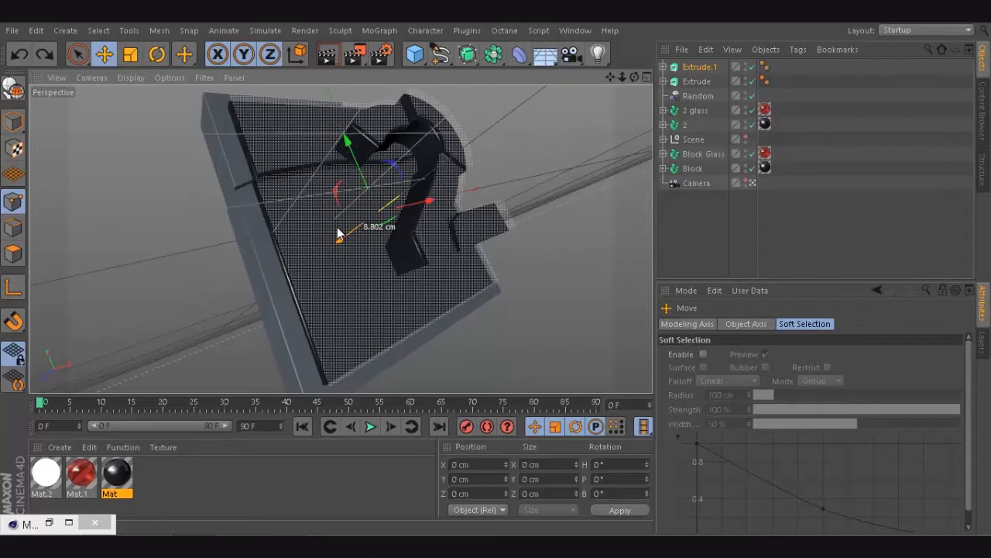
left_click_drag(338, 236, 318, 225)
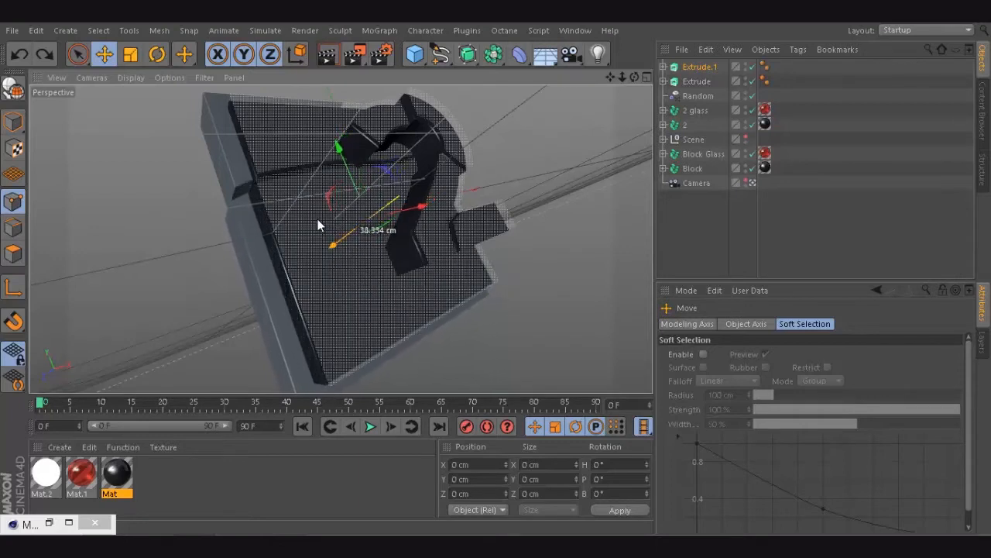
left_click_drag(322, 224, 316, 217)
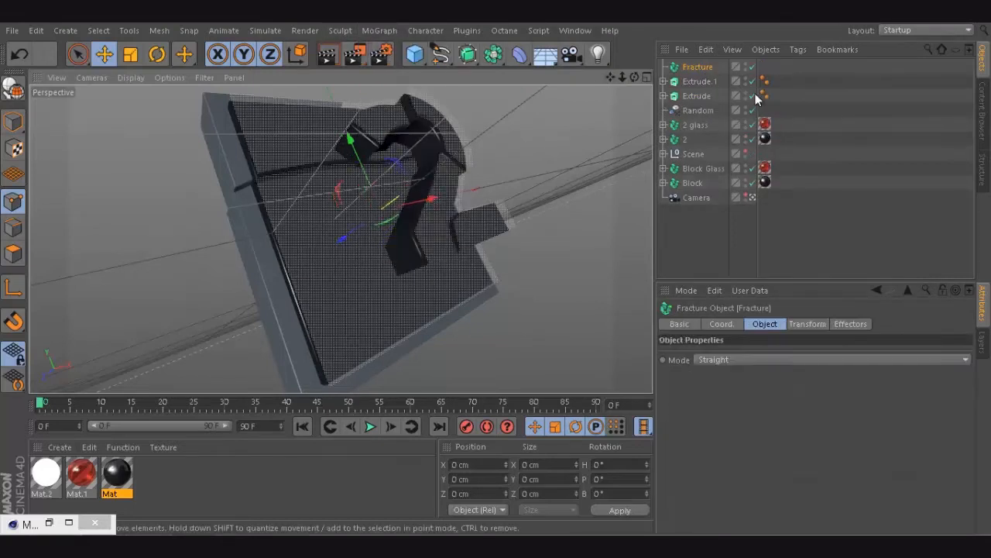
Rename the Fracture to 'Block bottom', collapse it and assign the red Mat.1 material
left_click(697, 96)
type("Block bottom")
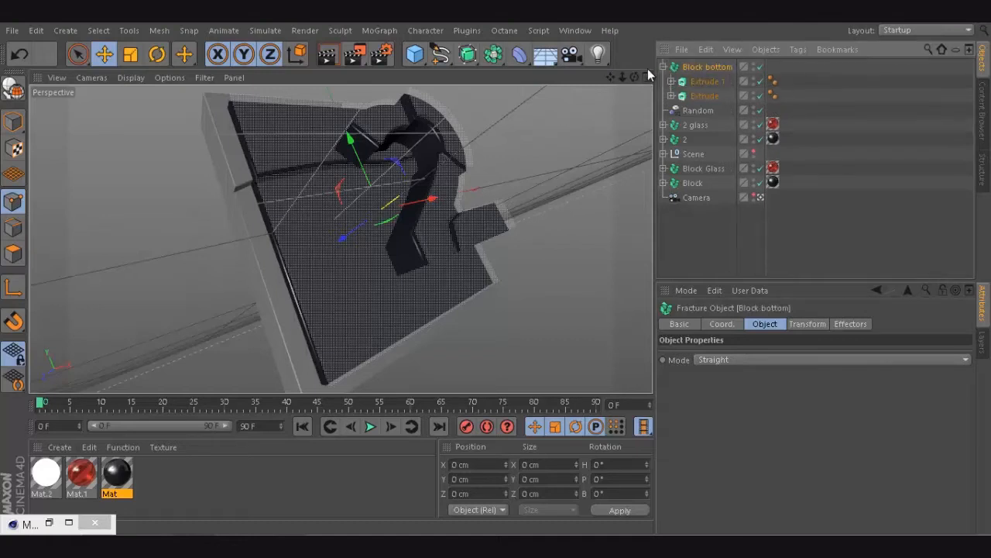
left_click(663, 67)
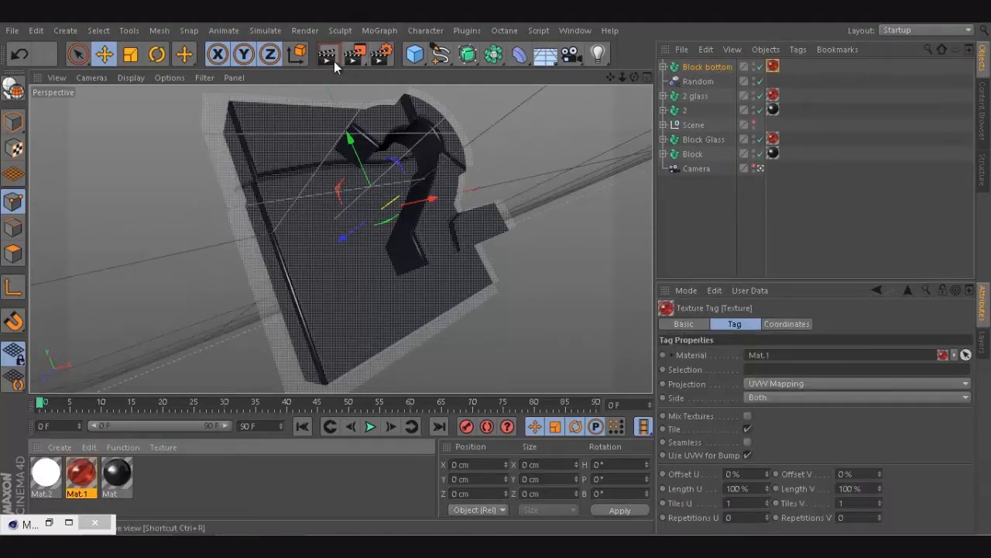
left_click(329, 53)
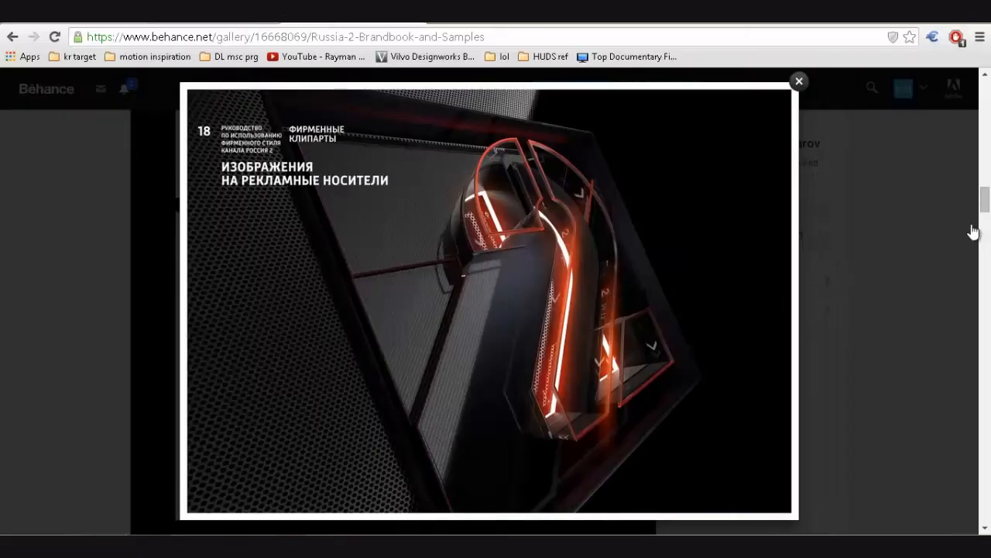
Close the enlarged glowing 2 reference on Behance and scroll the brandbook project page
left_click(799, 81)
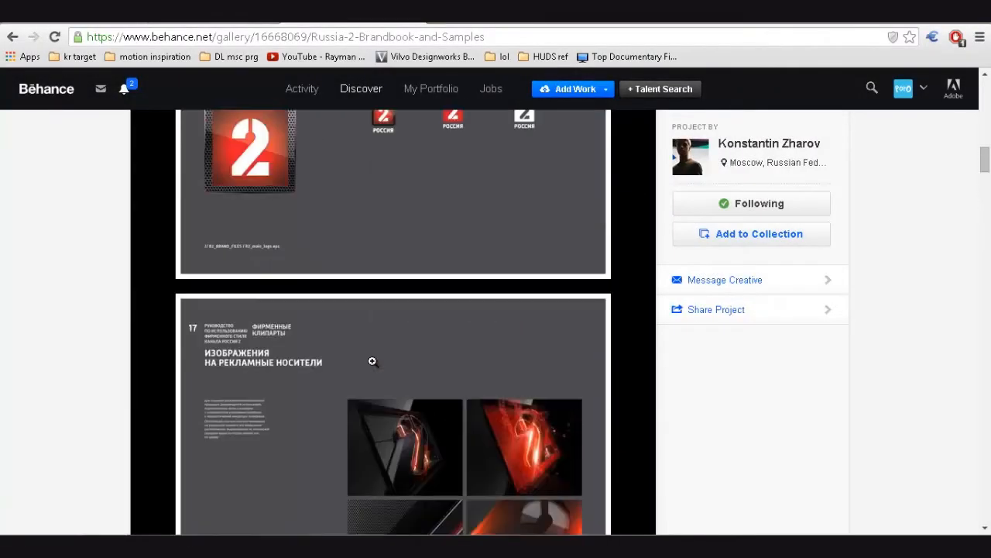
mouse_move(456, 337)
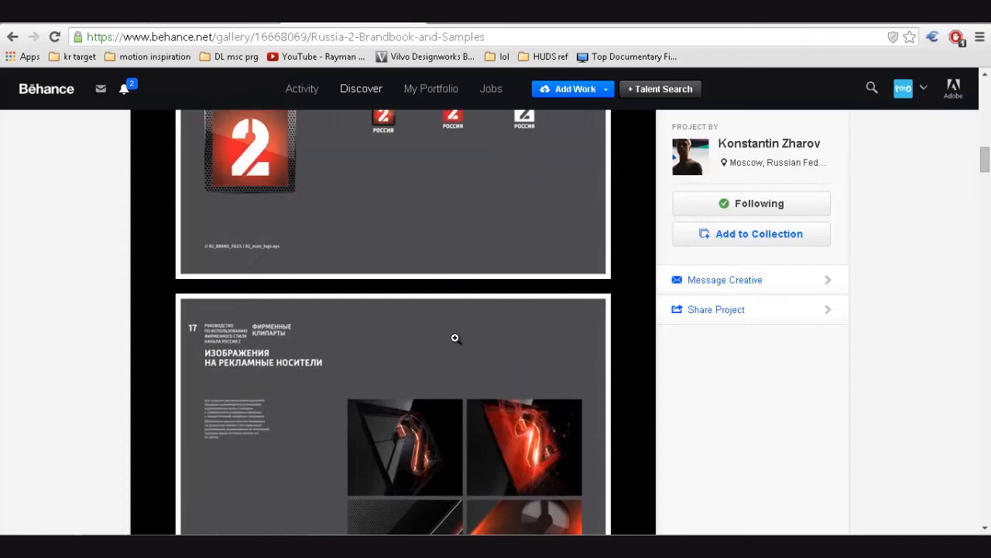
scroll("down", 3)
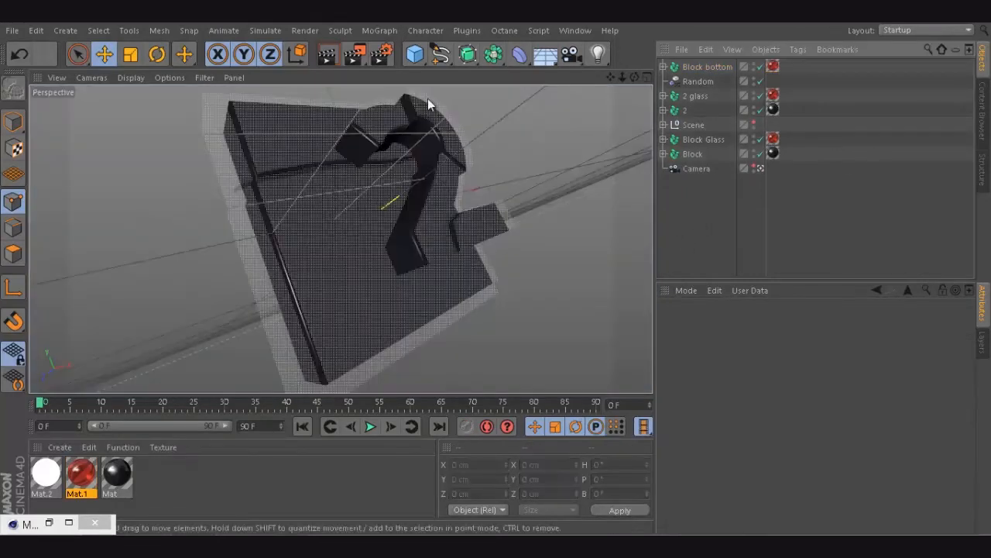
mouse_move(418, 192)
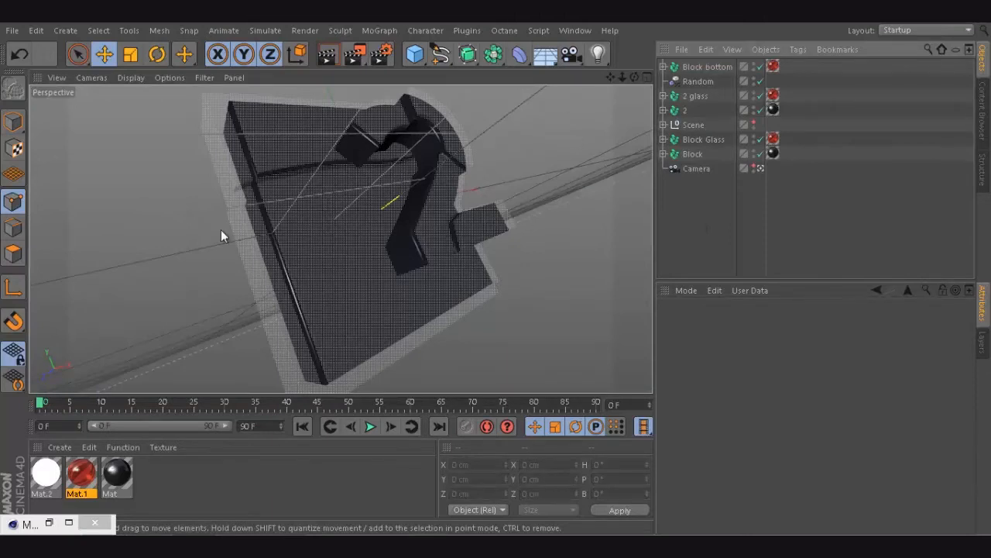
mouse_move(457, 226)
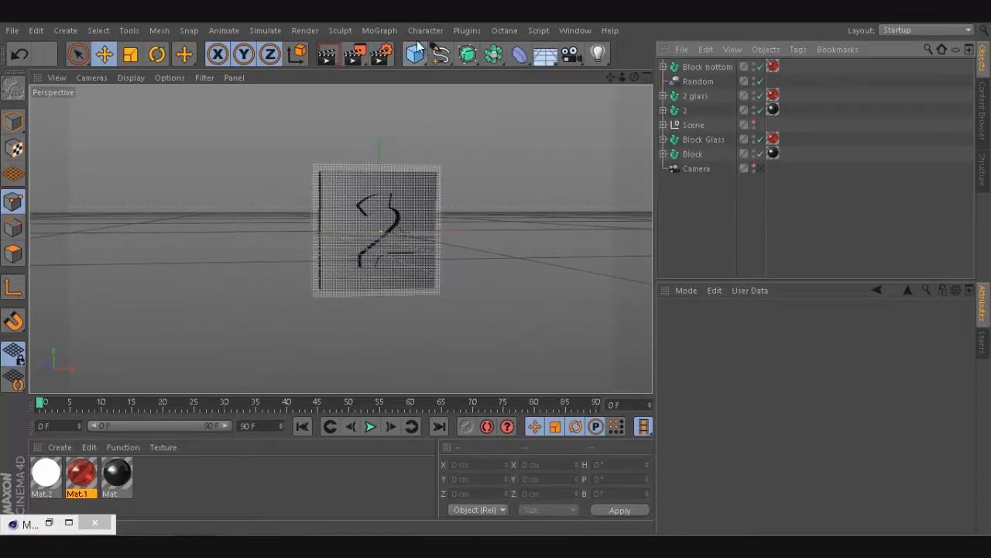
Add a 400 cm Rectangle spline, duplicate it left of the block and shrink one copy to a small square
left_click(468, 52)
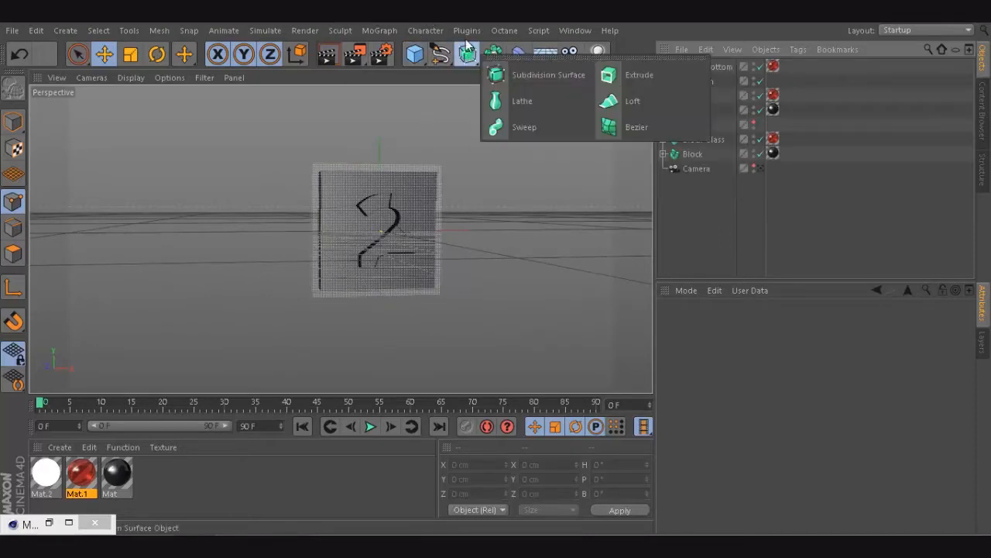
left_click(440, 52)
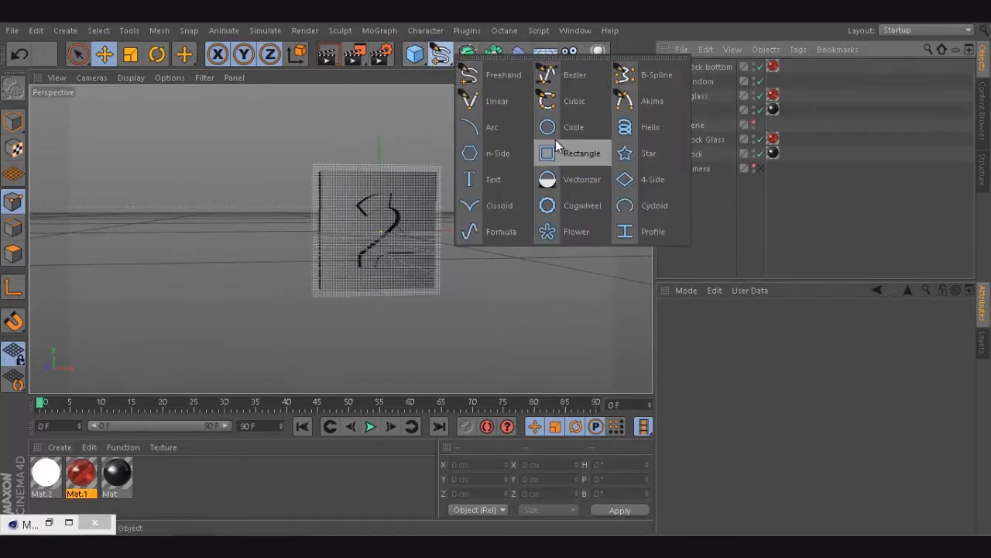
left_click(583, 153)
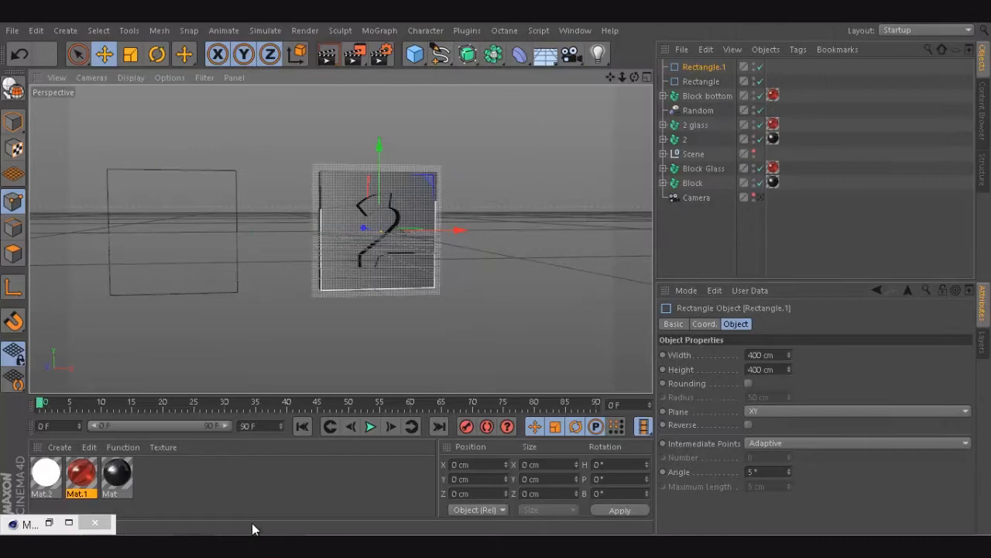
left_click_drag(402, 229, 266, 232)
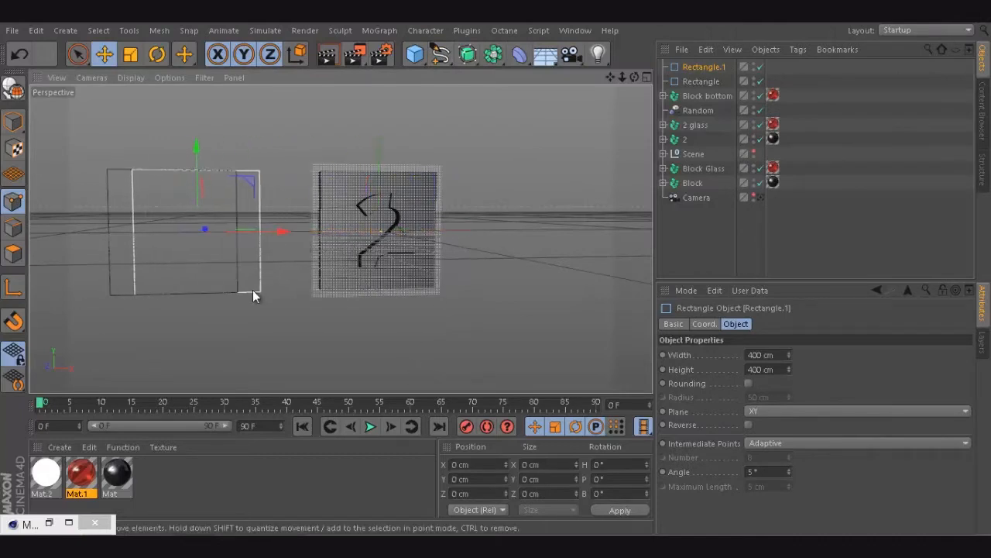
left_click(157, 53)
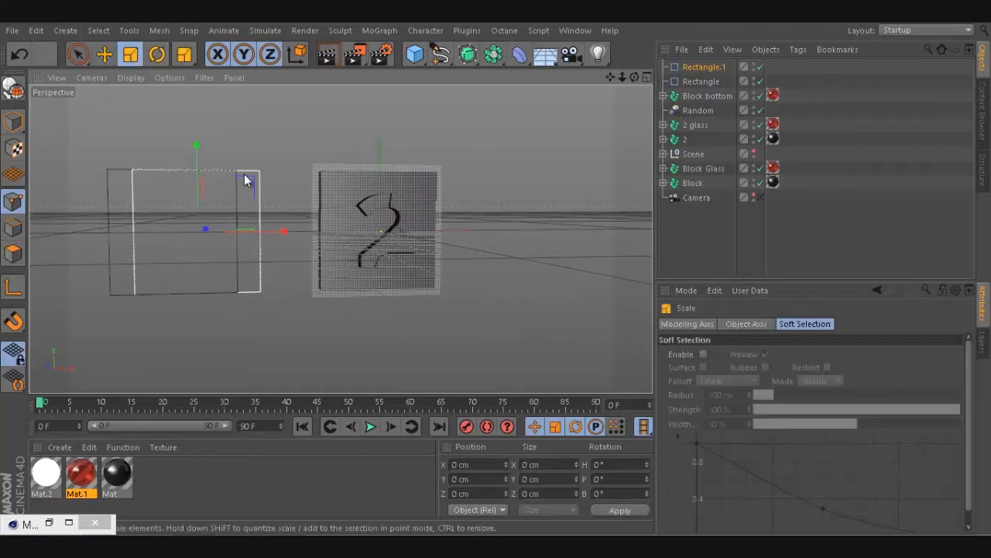
left_click_drag(247, 180, 199, 229)
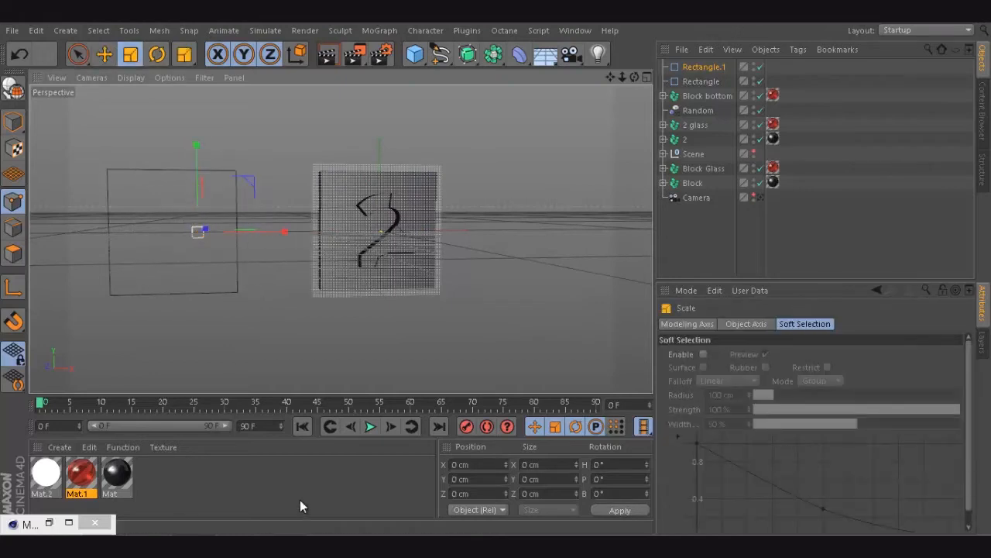
left_click(492, 52)
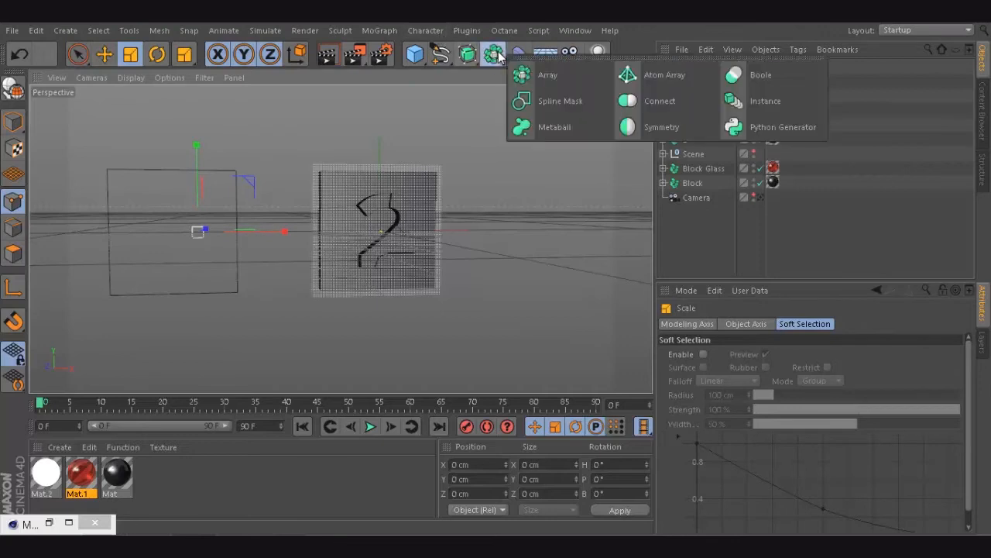
Add a Sweep generator and place both rectangle splines inside it
left_click(468, 54)
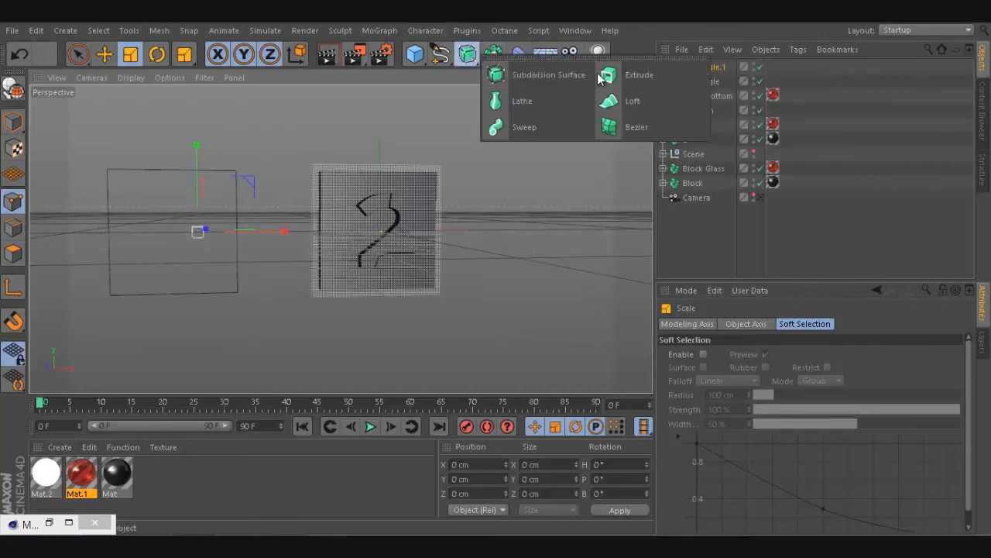
left_click(523, 127)
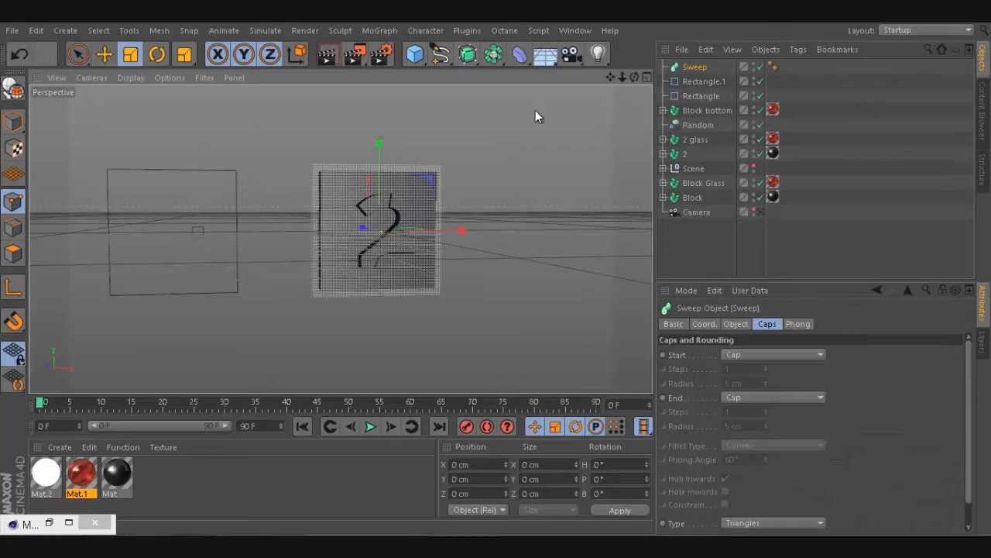
mouse_move(179, 244)
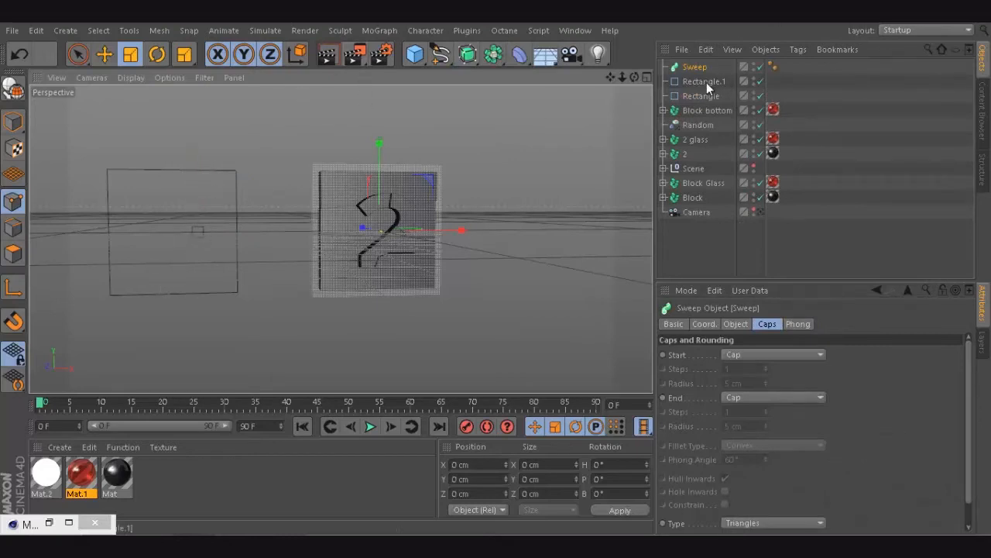
left_click(703, 80)
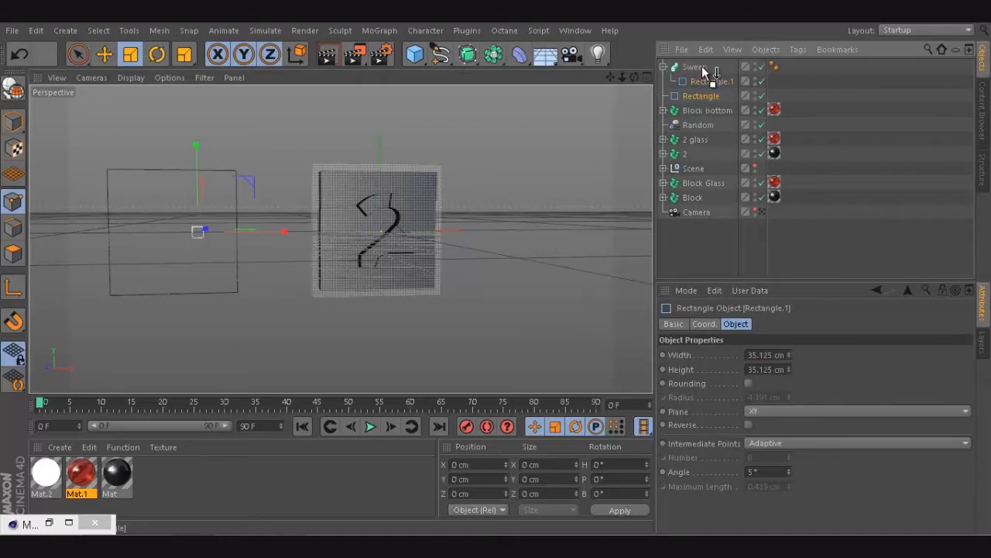
left_click(701, 81)
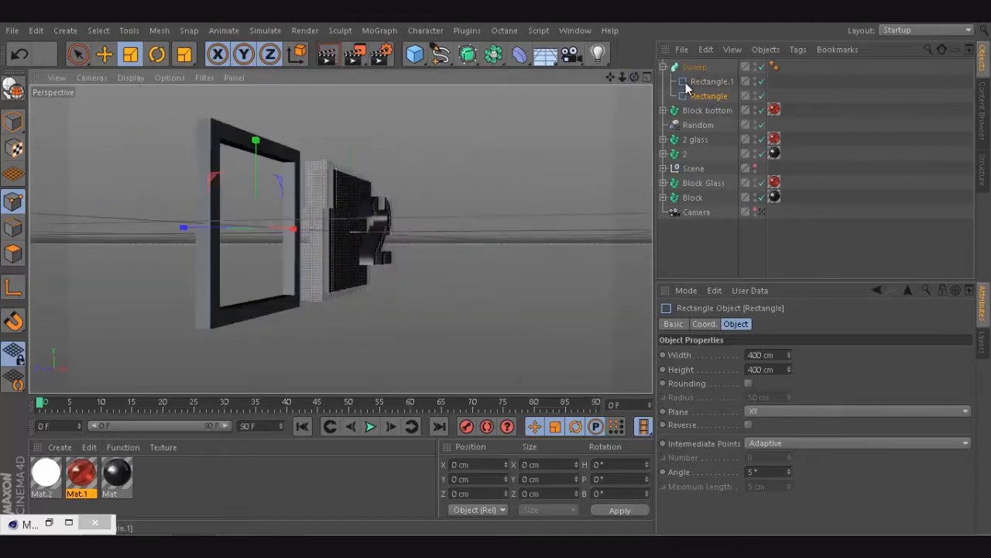
Reduce the small profile rectangle's width to 14 cm for a thinner square frame
left_click(711, 81)
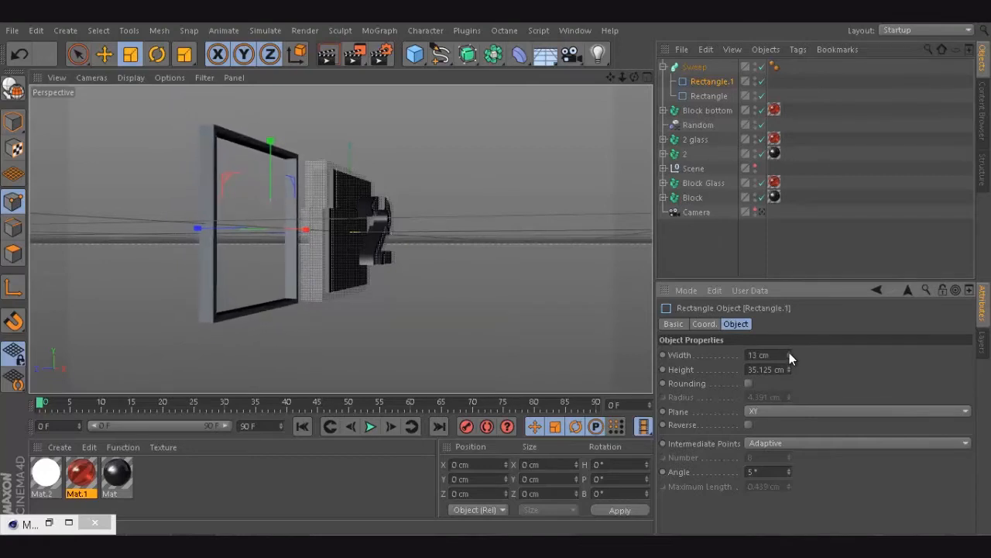
left_click(788, 354)
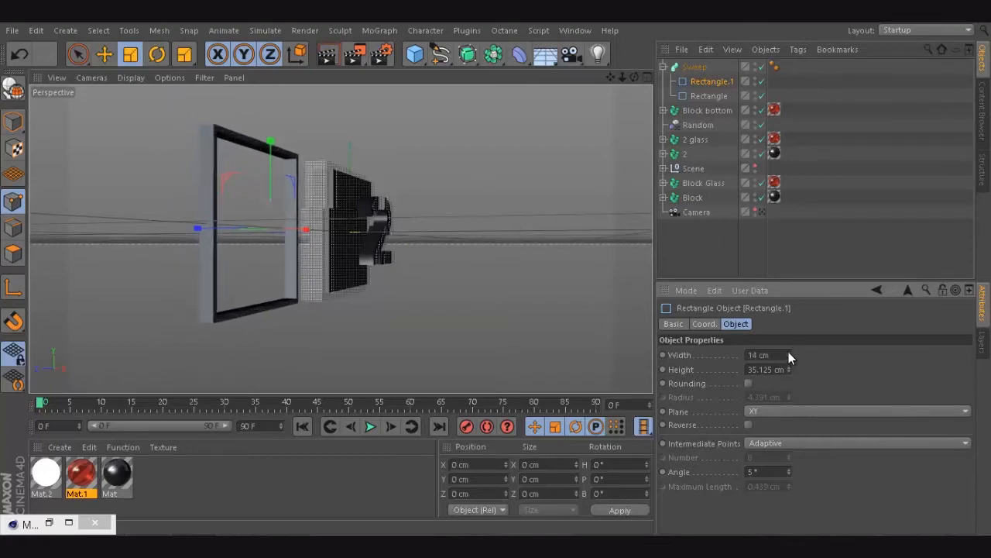
Trim the sweep to 15% start and 33% end growth and rename it Debris
left_click(694, 66)
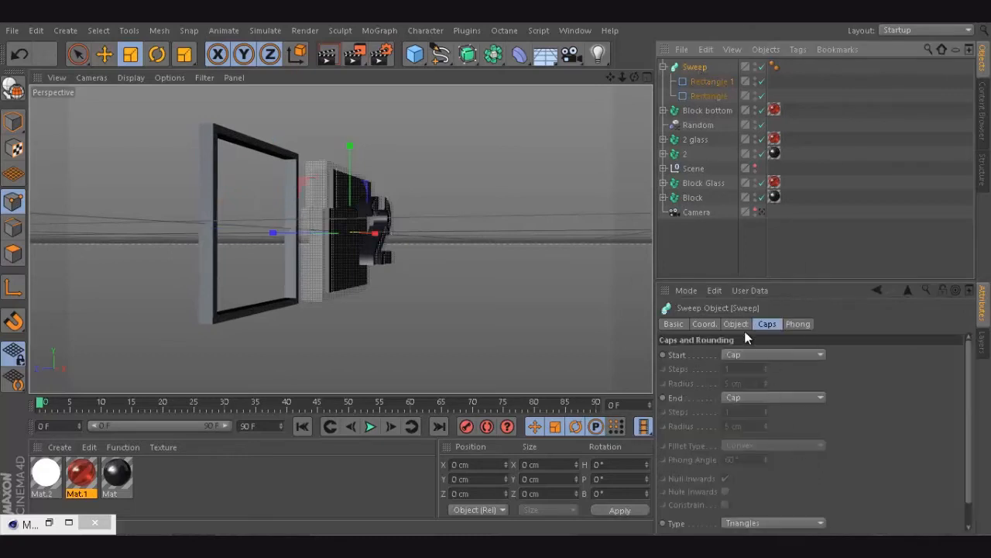
left_click(734, 324)
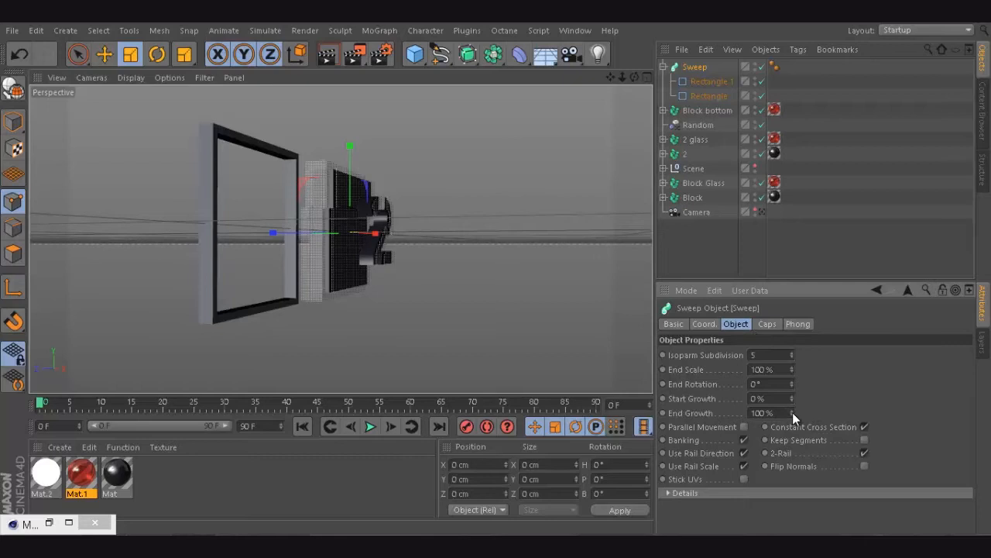
left_click_drag(774, 413, 774, 412)
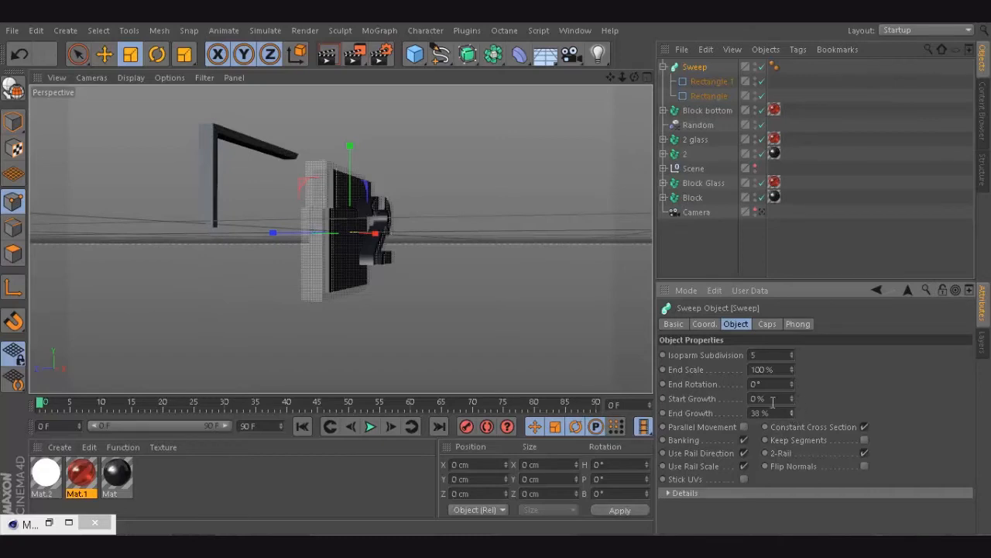
left_click_drag(775, 398, 775, 398)
type("15")
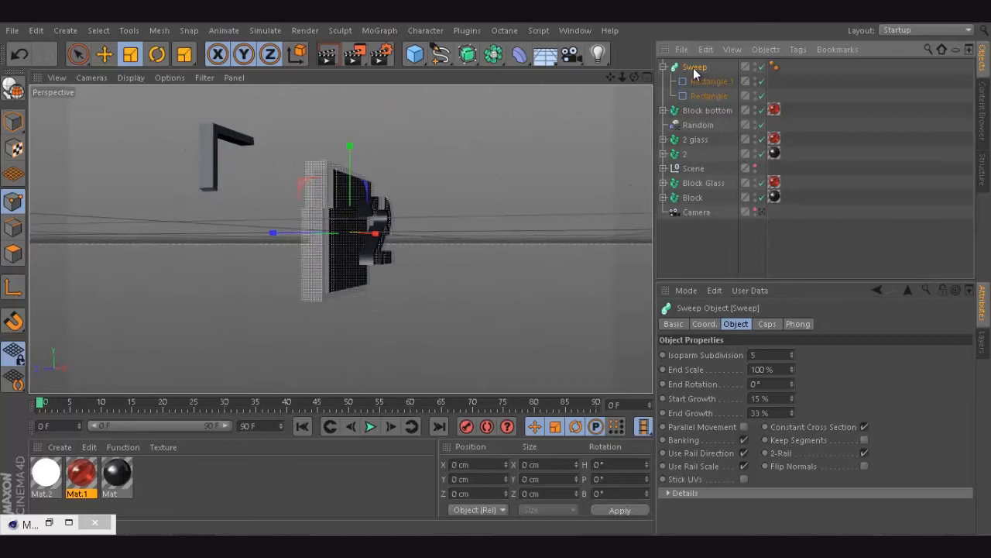
double_click(694, 65)
type("Debris")
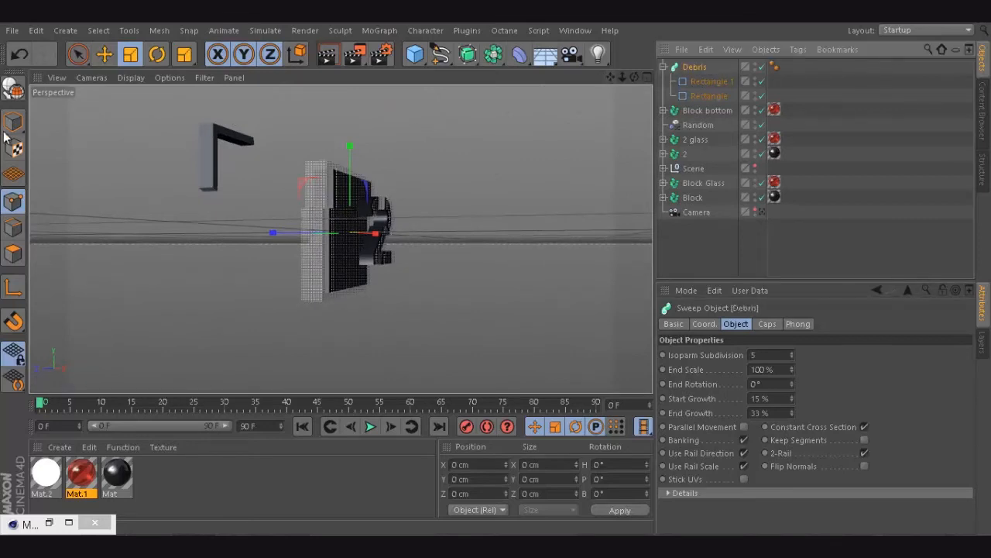
Drag the Debris bracket with the Move tool to sit upper left of the glass 2
left_click(103, 53)
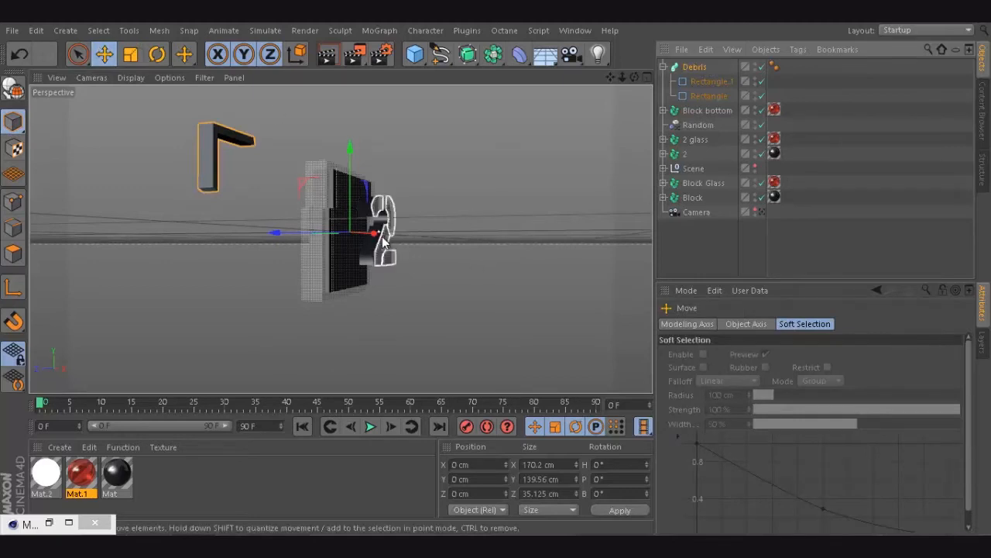
left_click_drag(375, 232, 331, 232)
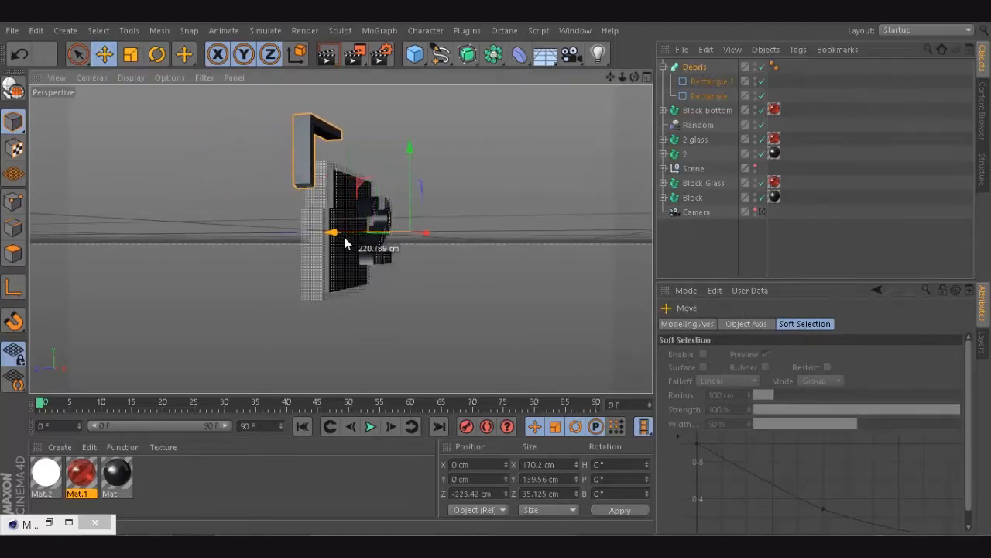
left_click_drag(332, 232, 459, 235)
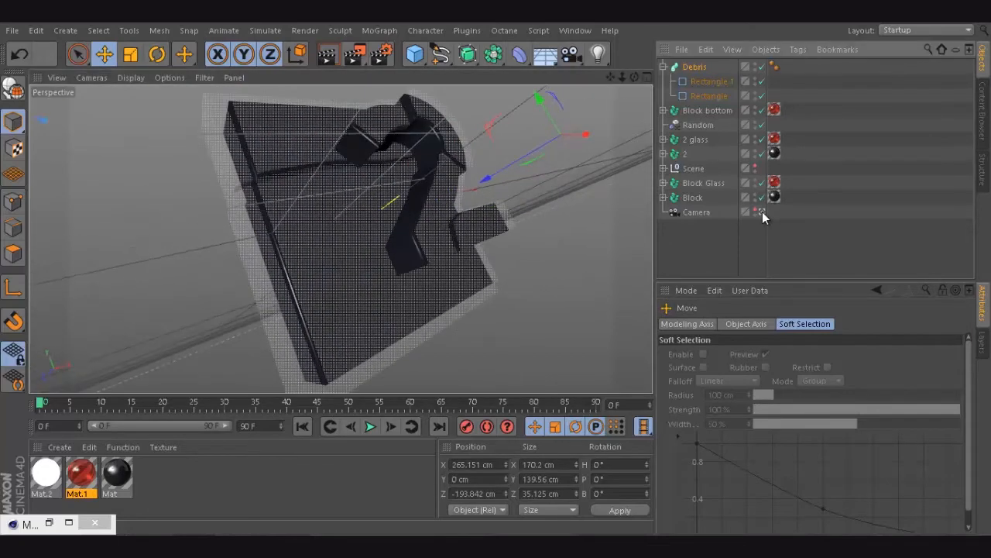
left_click_drag(585, 135, 595, 138)
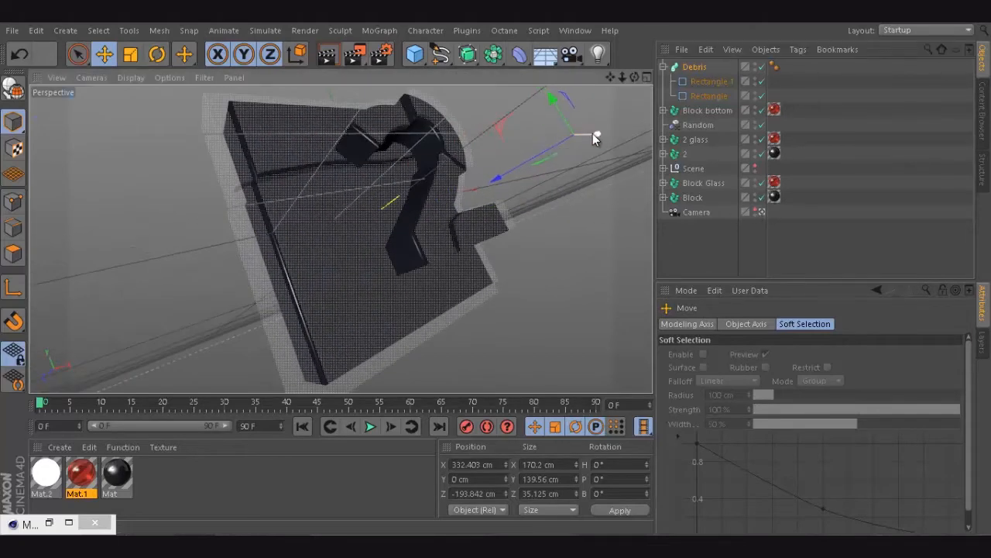
left_click_drag(597, 136, 555, 177)
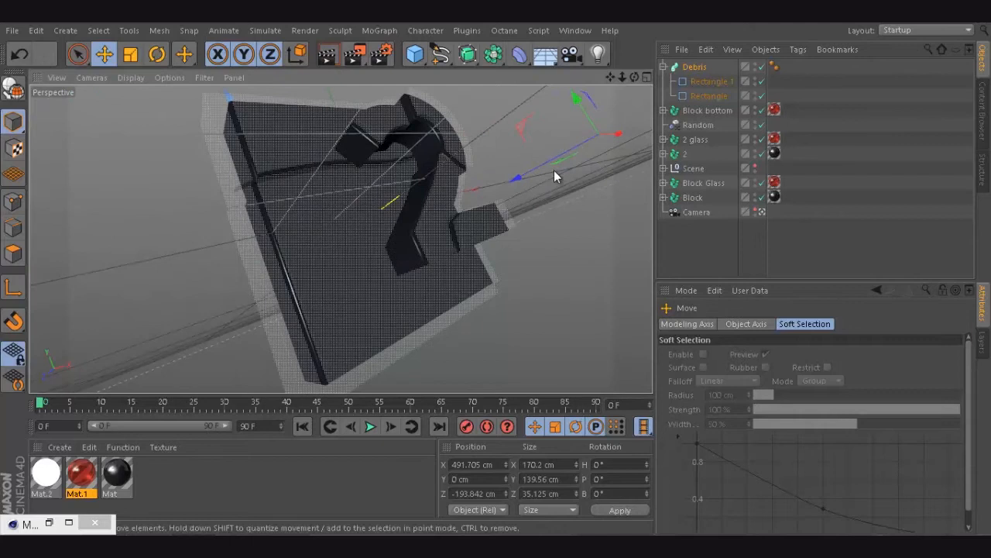
left_click_drag(555, 176, 440, 217)
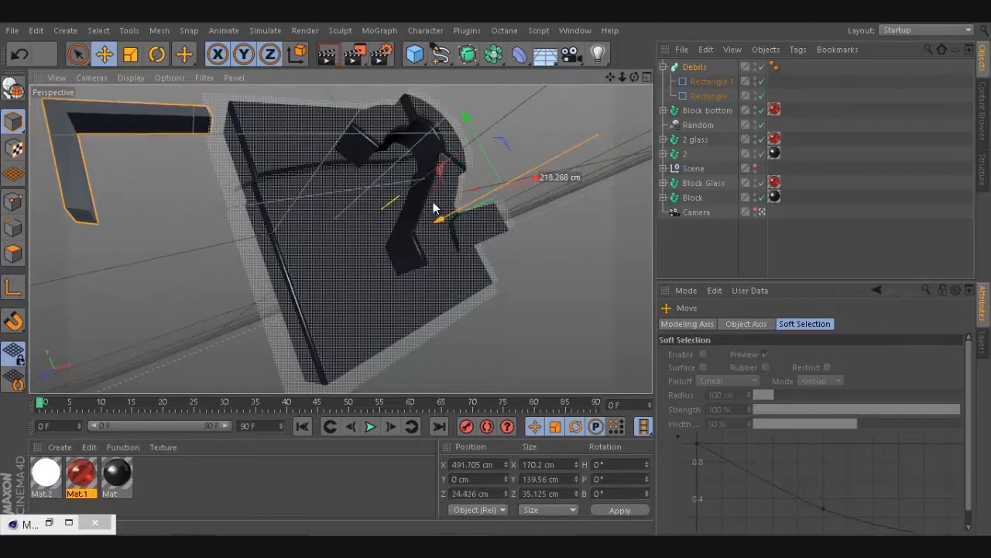
left_click_drag(437, 217, 488, 209)
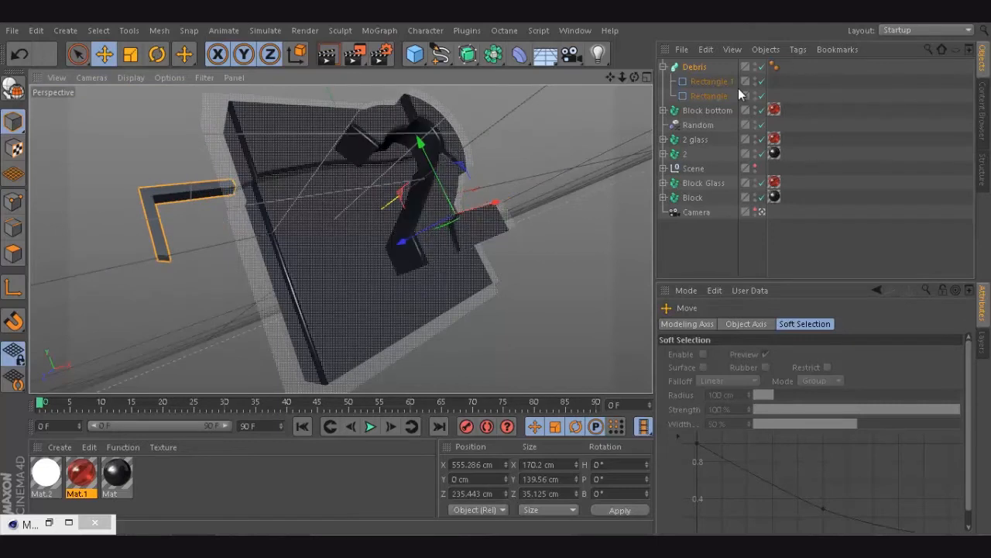
mouse_move(647, 80)
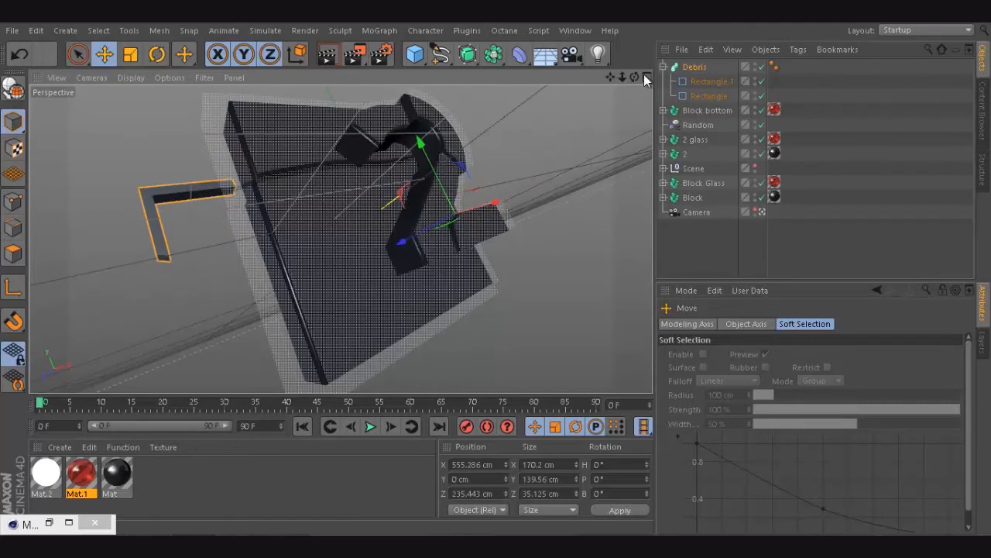
left_click(644, 77)
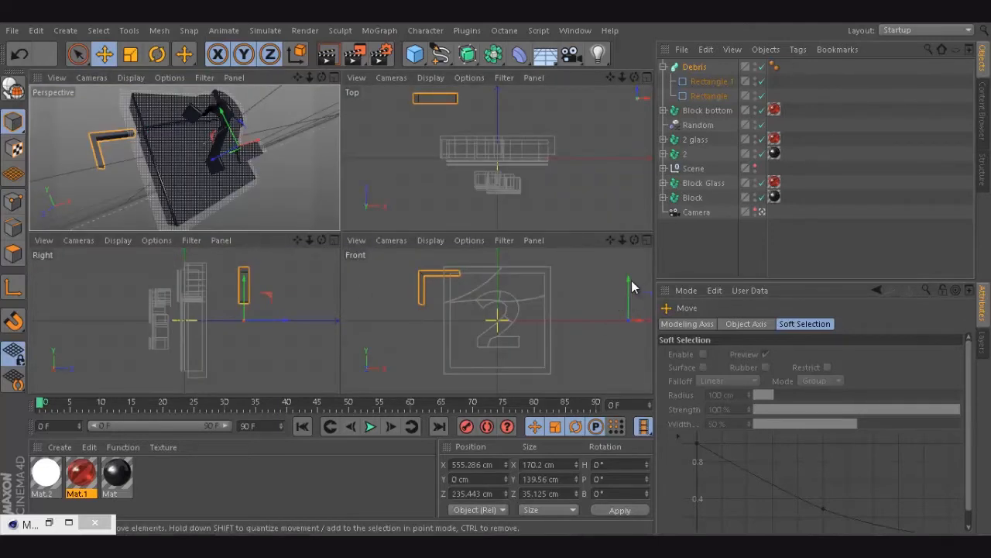
Raise Debris along Y in the Front view, then maximise the Perspective viewport
left_click_drag(627, 279, 627, 312)
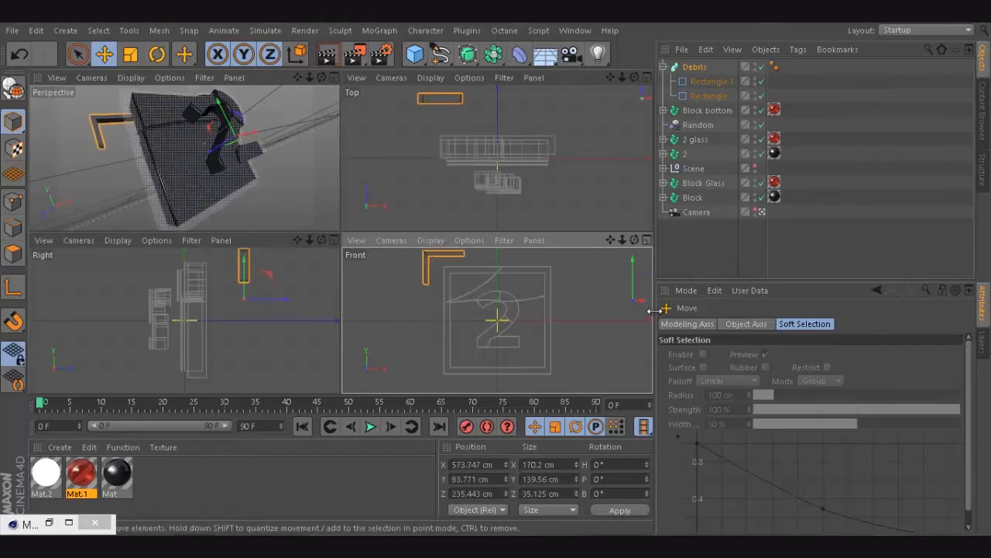
mouse_move(12, 285)
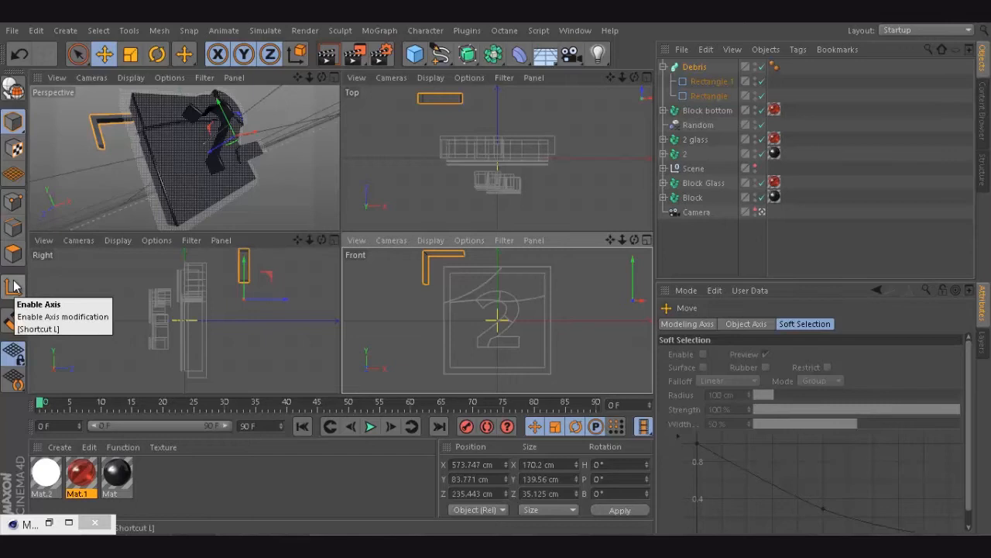
mouse_move(632, 313)
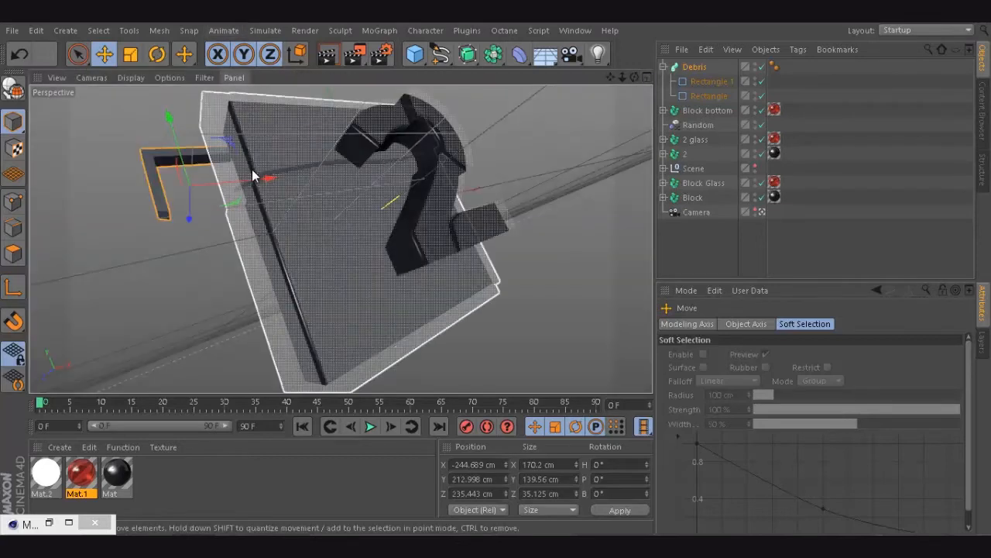
left_click_drag(256, 173, 499, 277)
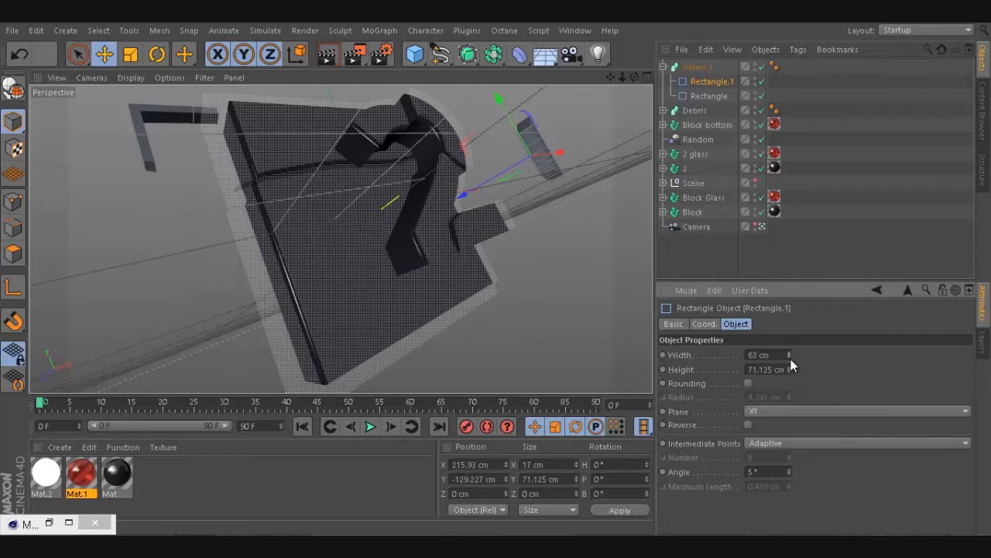
Size and place the new Debris.1 sweep upper right, then duplicate it as Debris.2 beside the 2
left_click(762, 355)
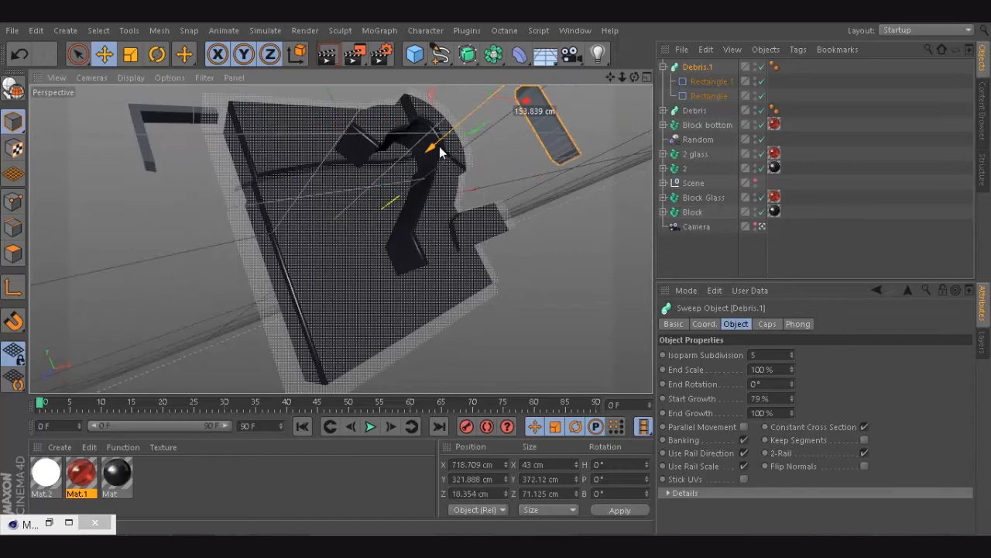
left_click_drag(434, 148, 406, 155)
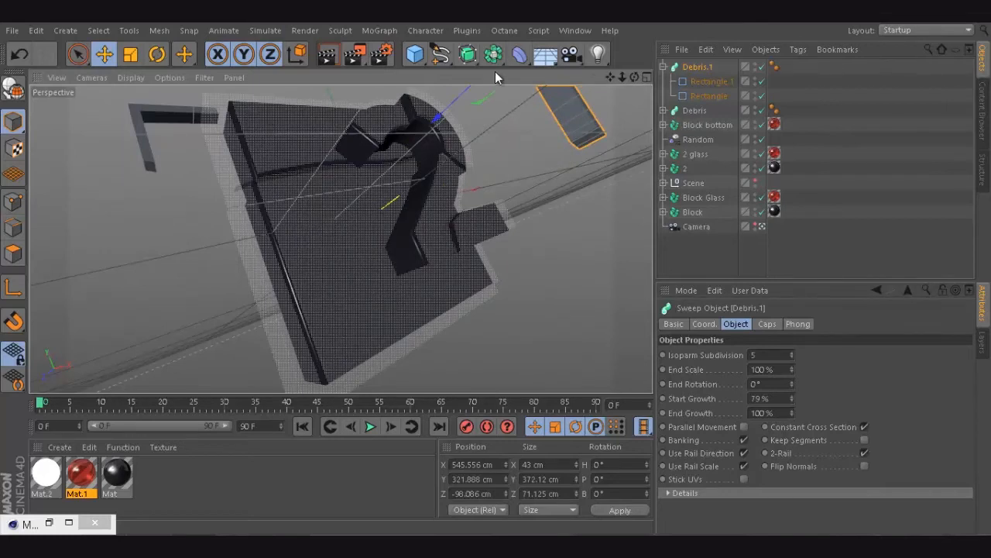
left_click(663, 66)
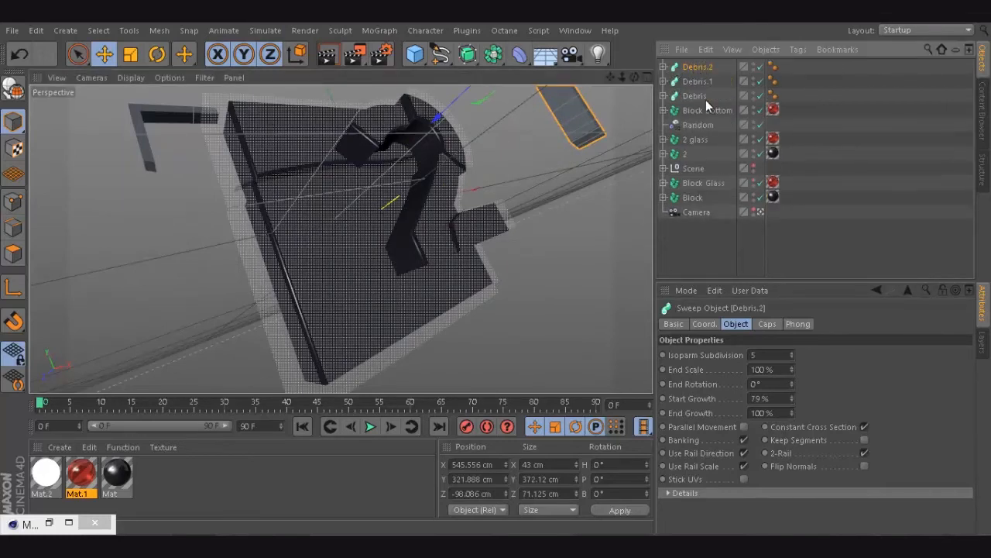
mouse_move(473, 93)
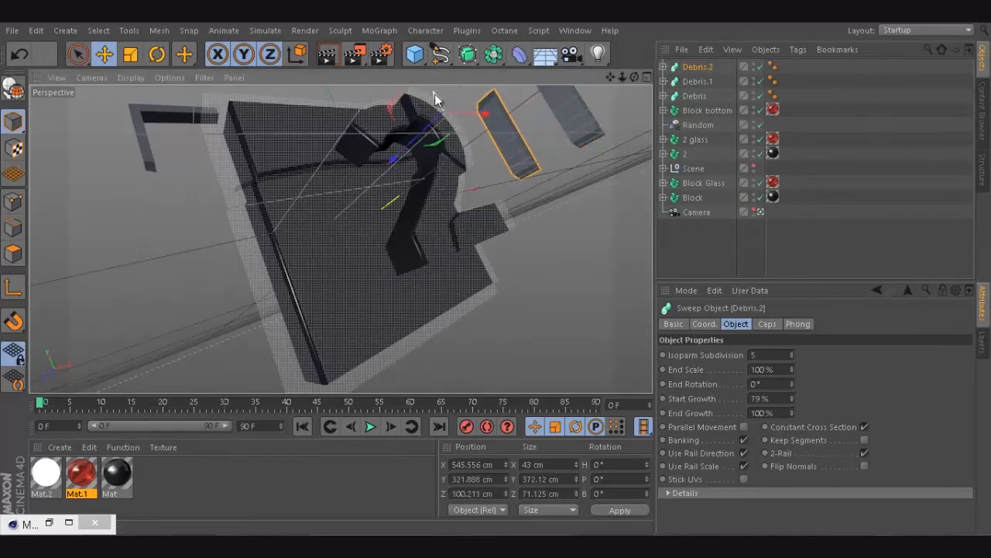
left_click_drag(437, 100, 511, 183)
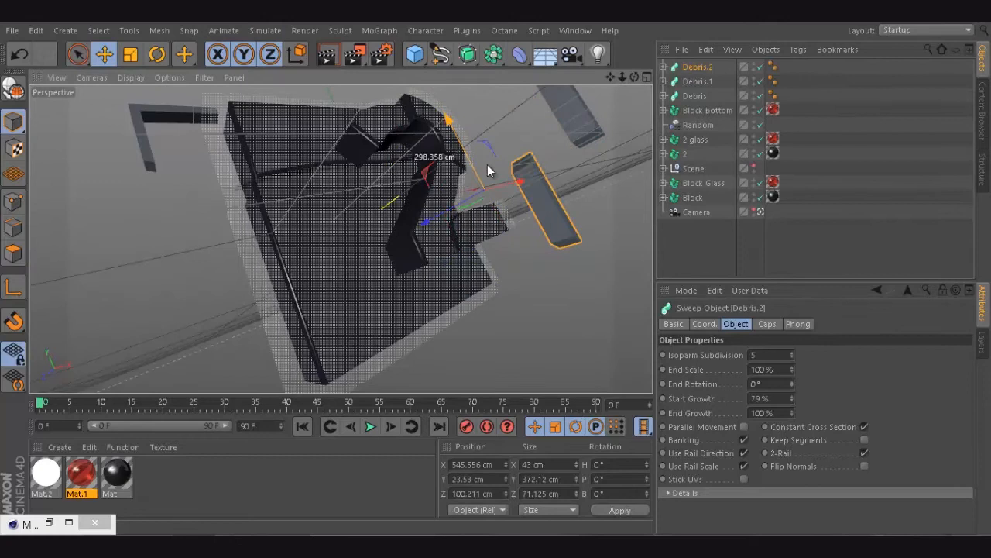
Adjust Debris.2's start and end growth and its inner rectangle width into a small bracket
left_click(663, 67)
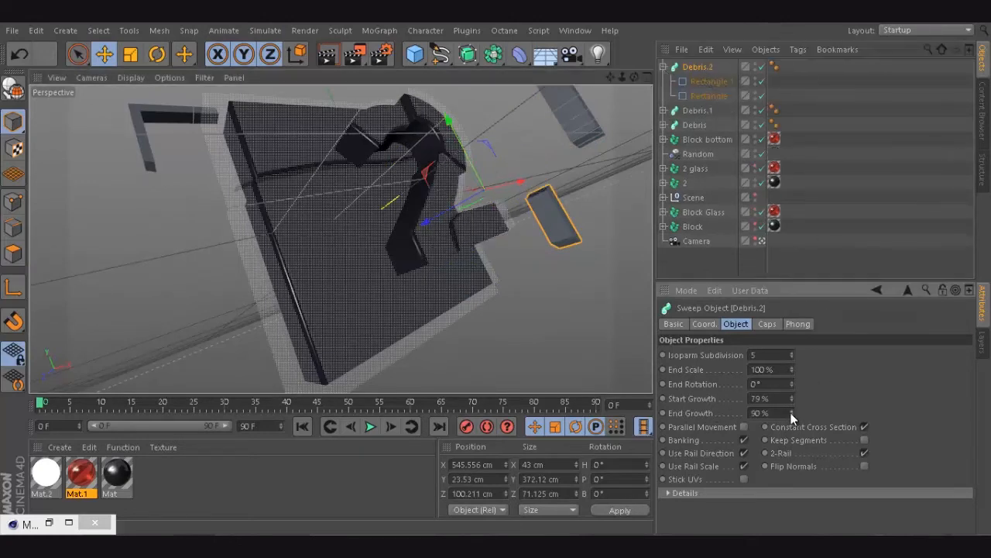
left_click_drag(775, 412, 775, 412)
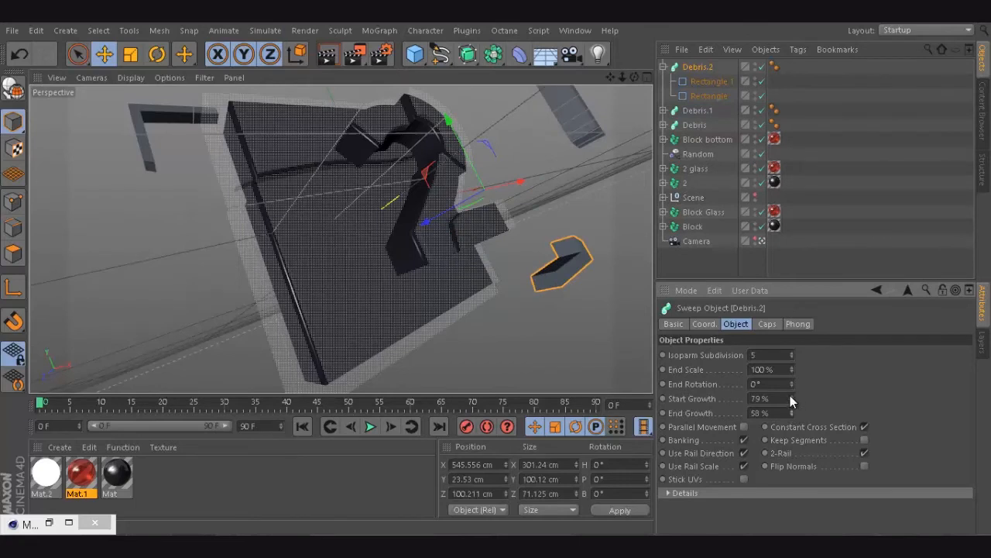
left_click_drag(767, 398, 777, 398)
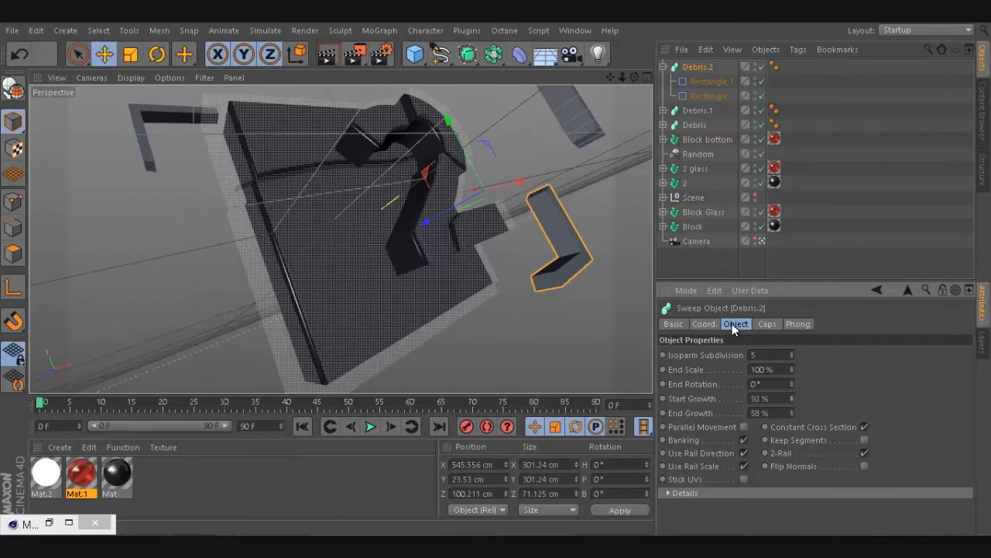
mouse_move(689, 131)
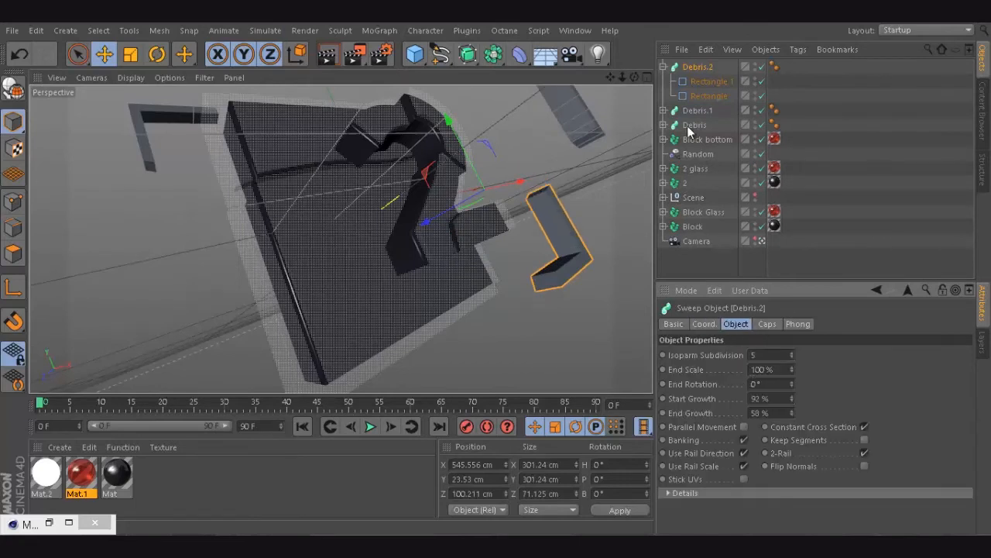
left_click(711, 80)
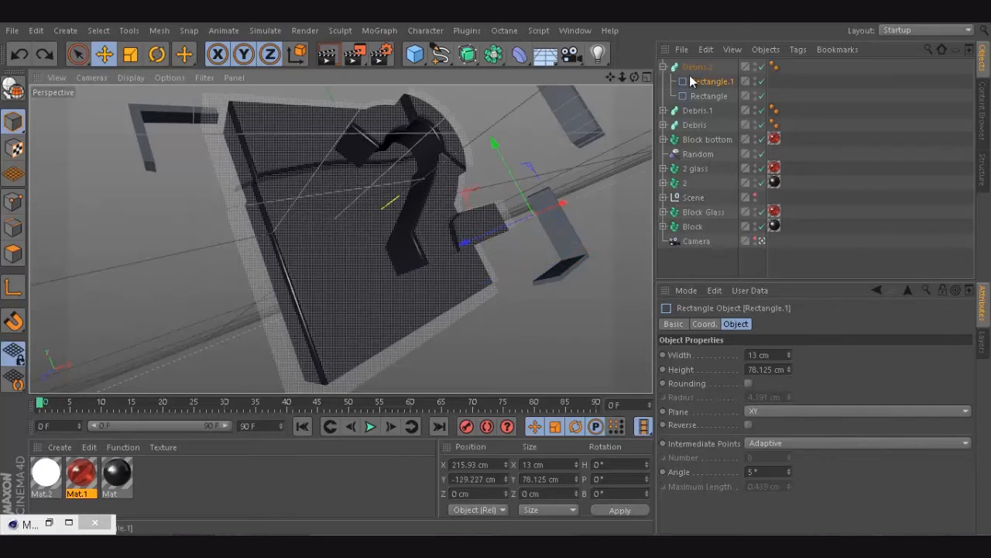
left_click(697, 66)
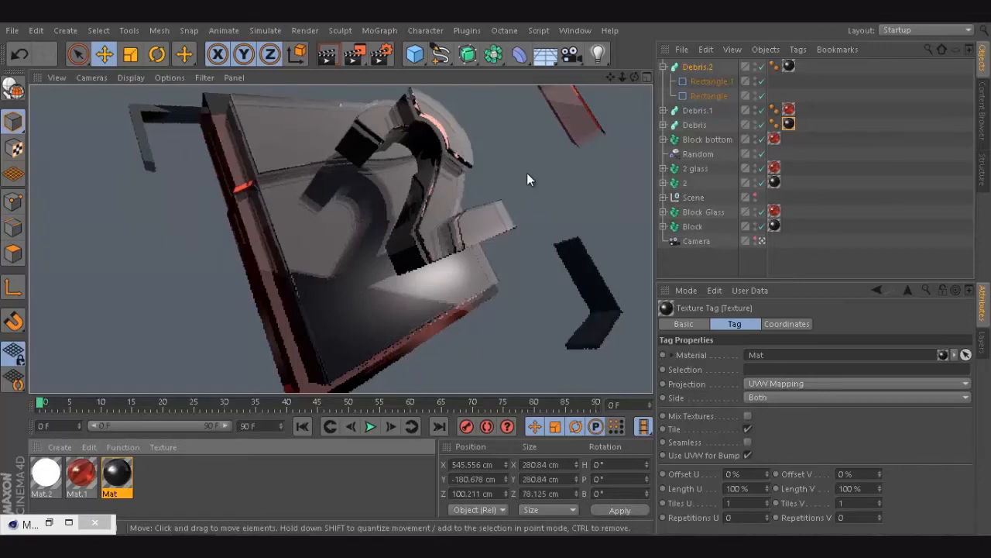
mouse_move(511, 257)
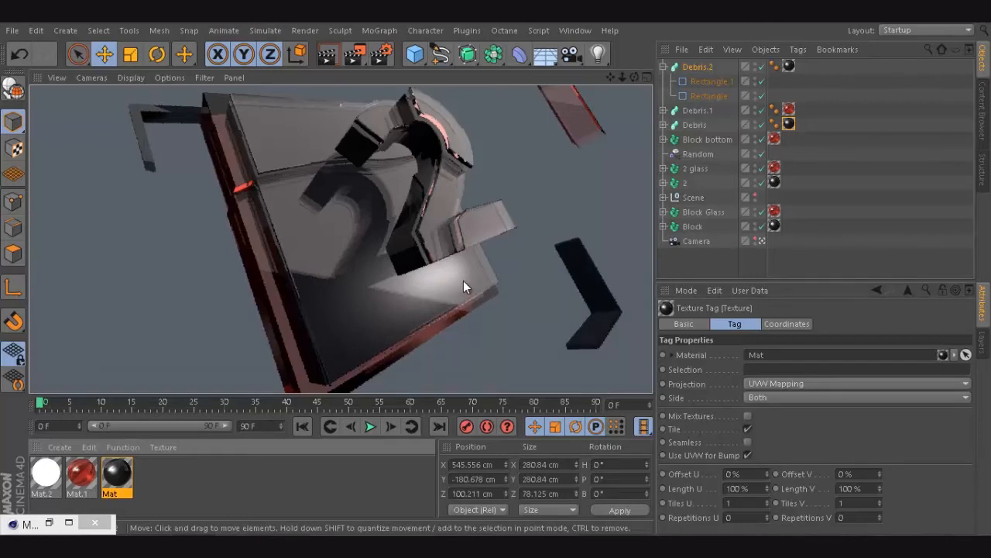
mouse_move(487, 266)
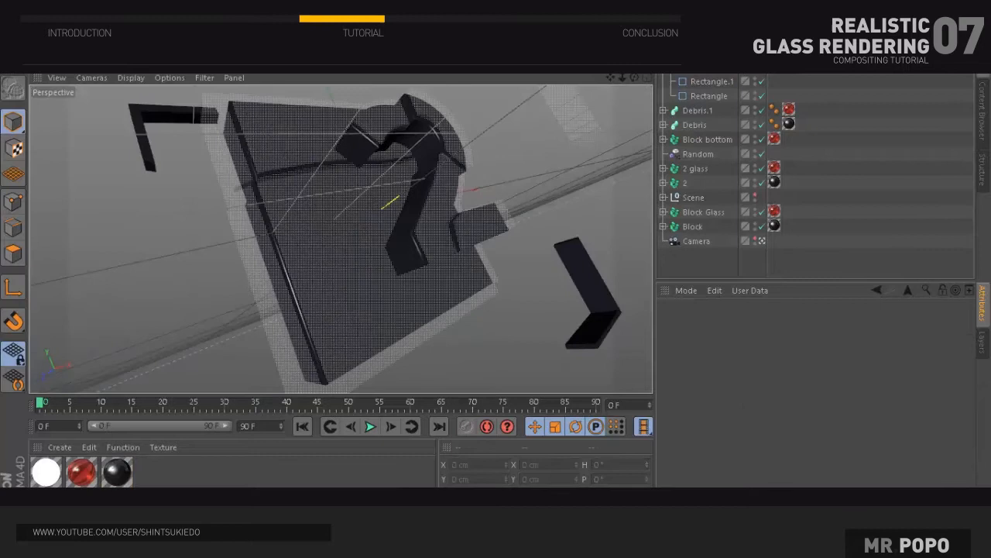
mouse_move(670, 302)
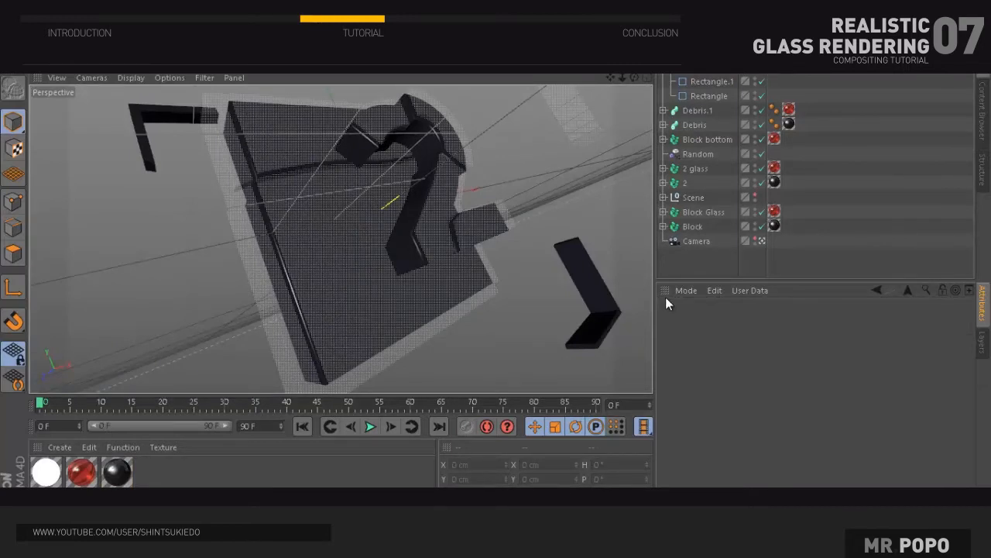
mouse_move(694, 277)
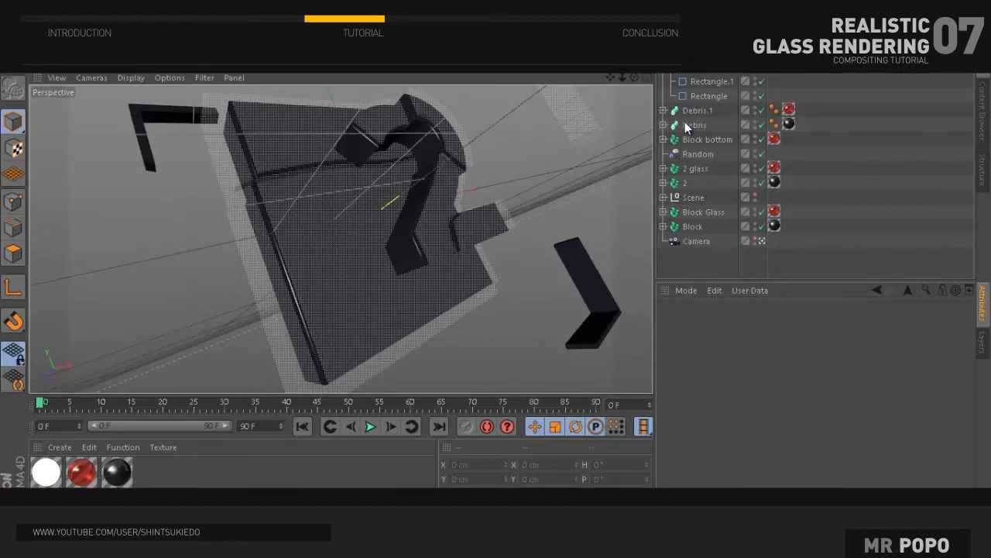
Scroll the Object Manager to gather the Debris and Rectangle objects for grouping
scroll("up", 3)
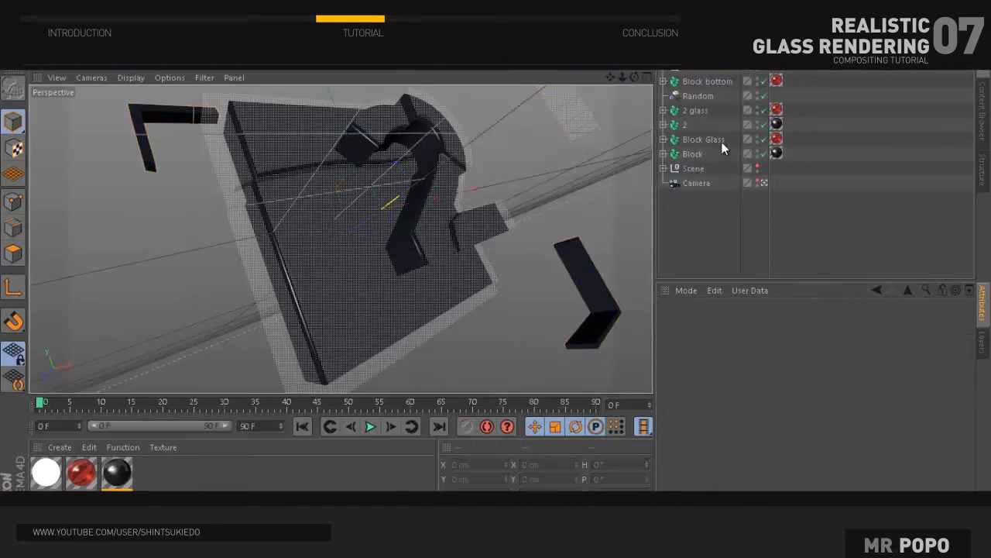
Hide the Block and number 2, then add a Cylinder primitive to the scene
left_click(759, 153)
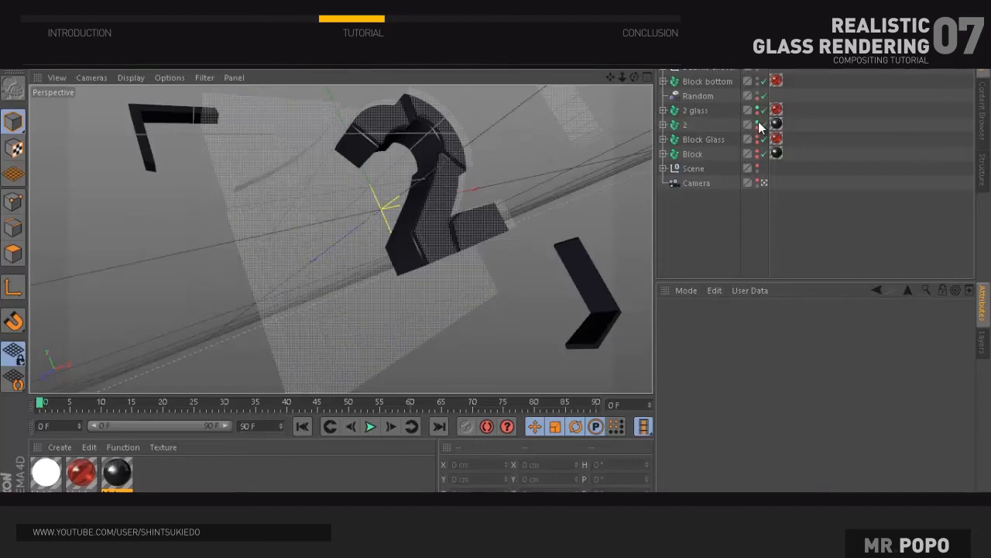
left_click(748, 124)
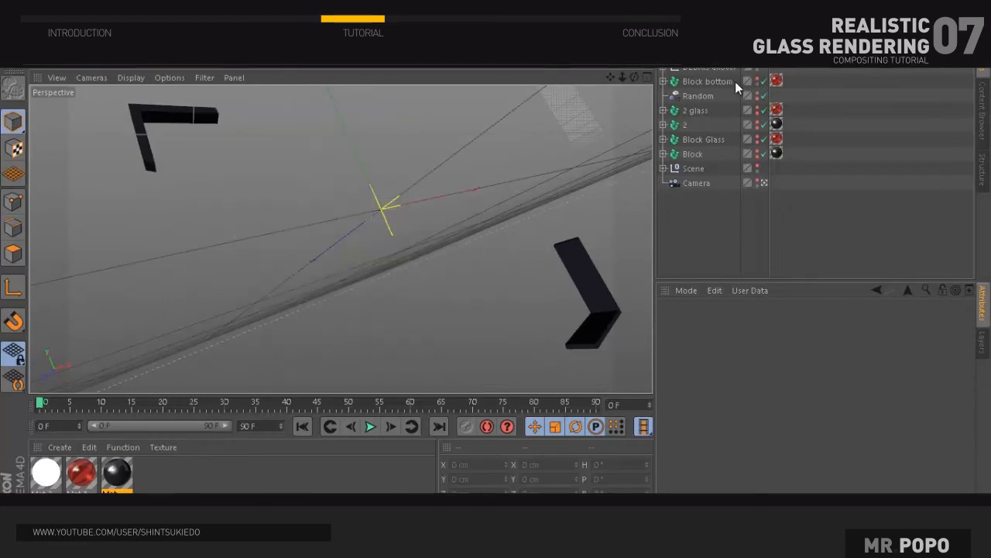
left_click(710, 69)
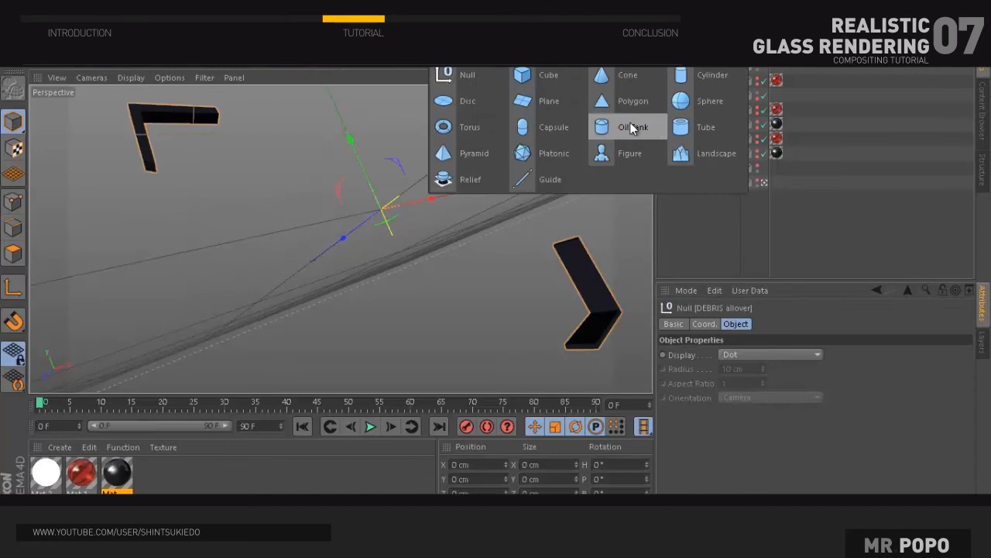
left_click(713, 74)
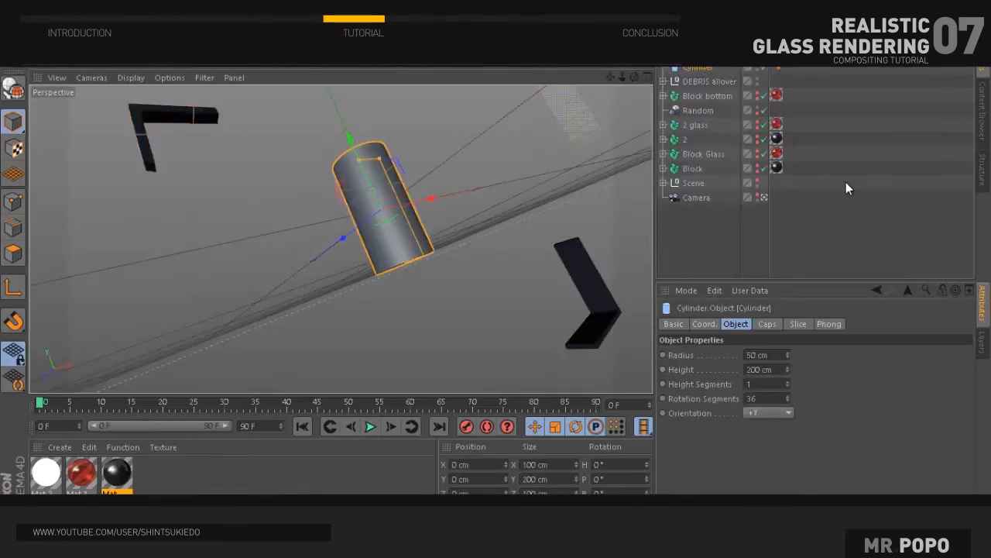
mouse_move(380, 159)
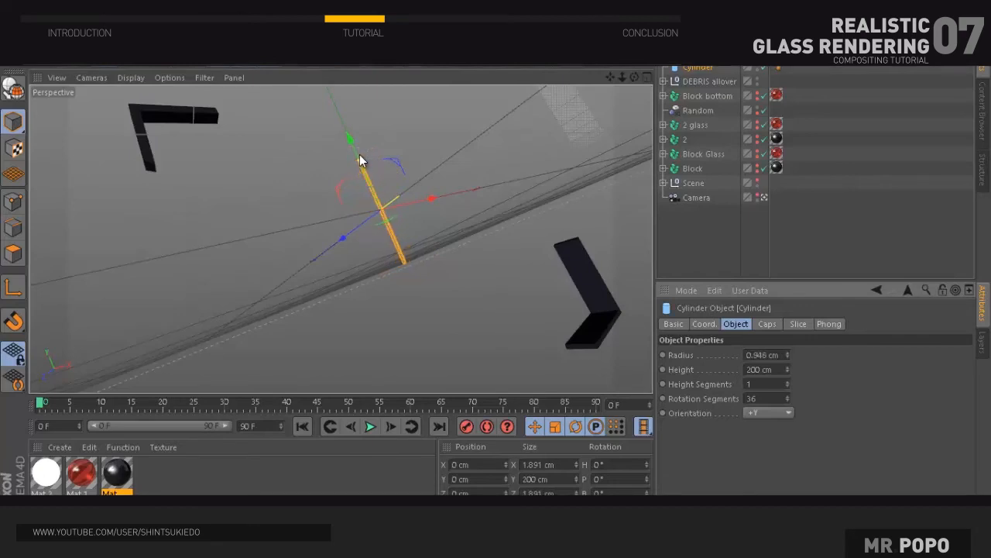
Set the thin cylinder's Orientation to +Z so it lies along the Z axis
left_click(767, 412)
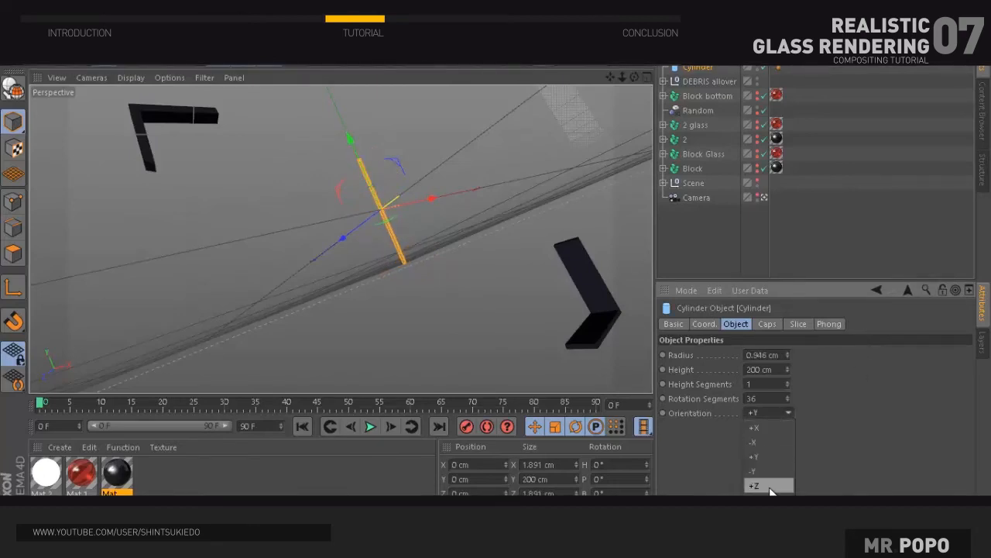
left_click(754, 428)
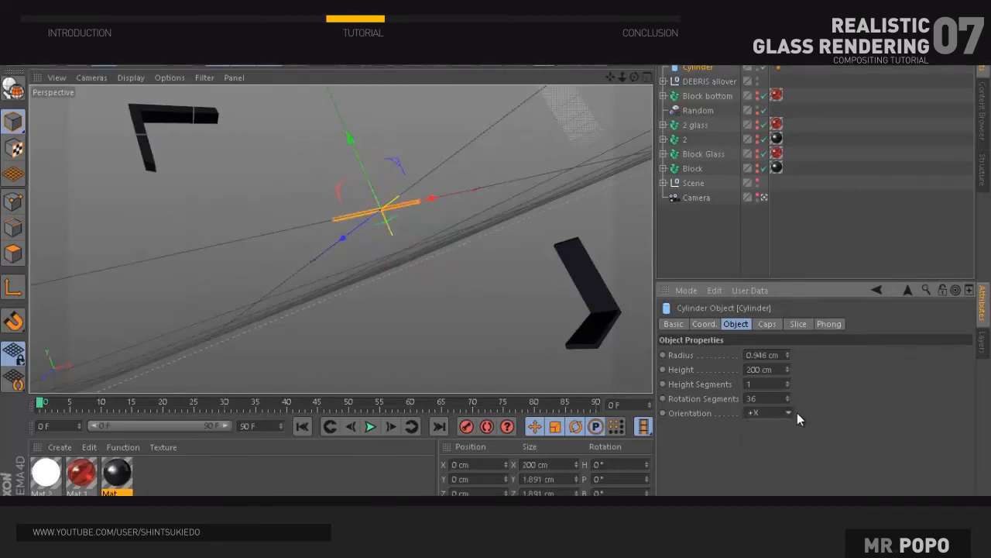
left_click(767, 412)
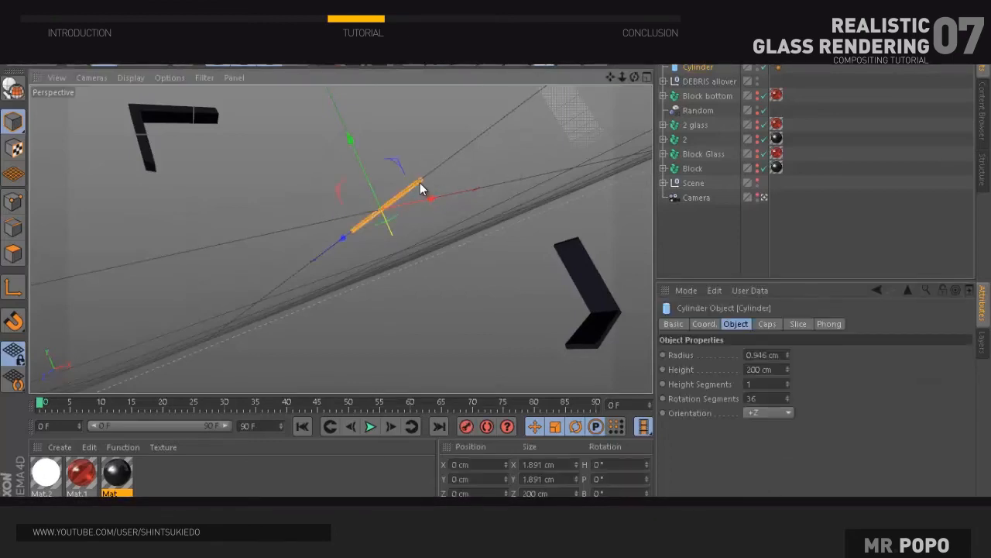
mouse_move(350, 192)
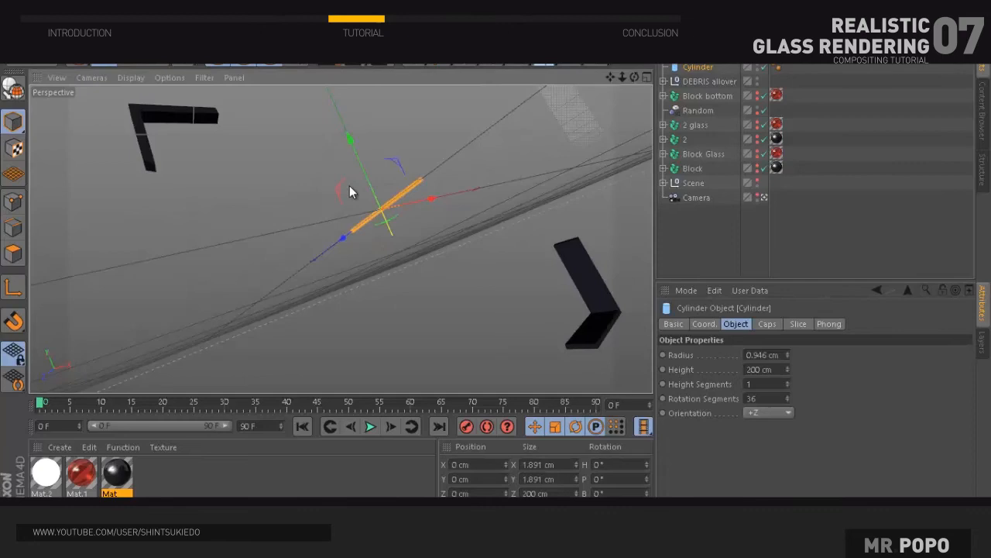
mouse_move(220, 381)
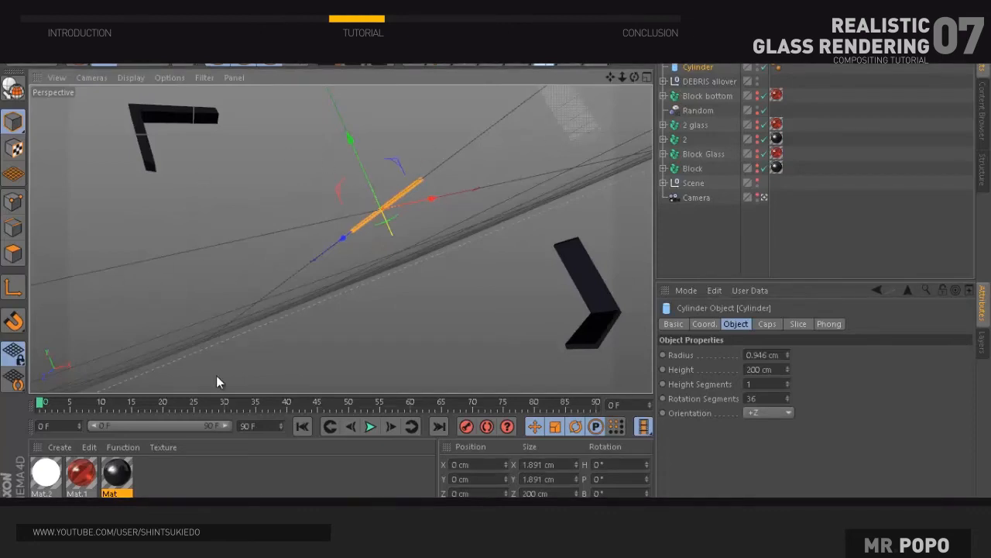
mouse_move(395, 125)
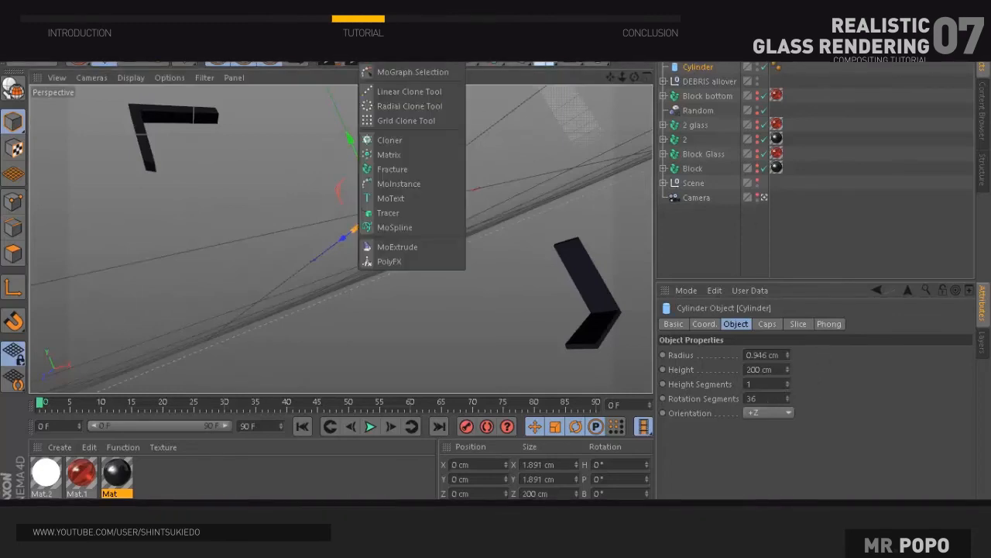
Add a Cloner holding the Cylinder and set its mode to Grid Array
left_click(390, 140)
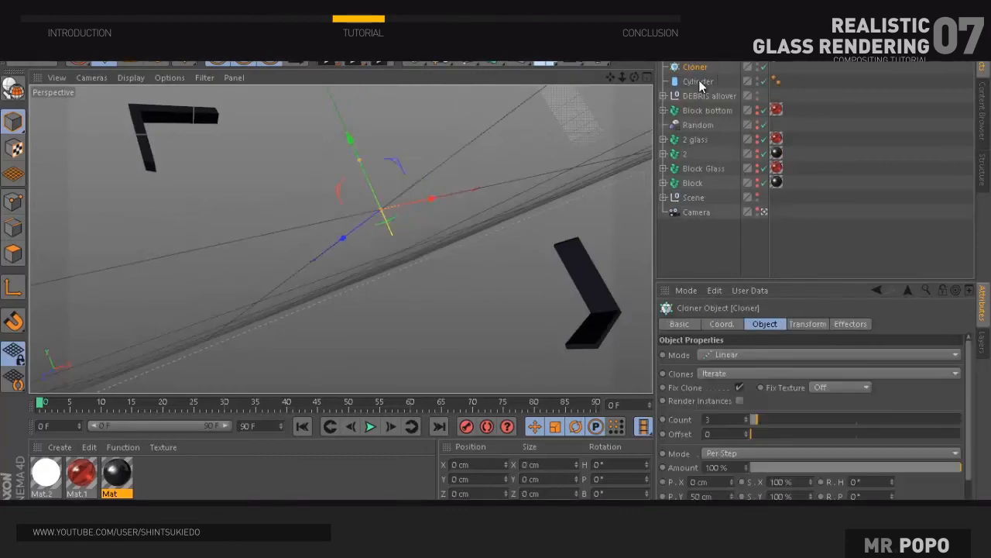
left_click(700, 81)
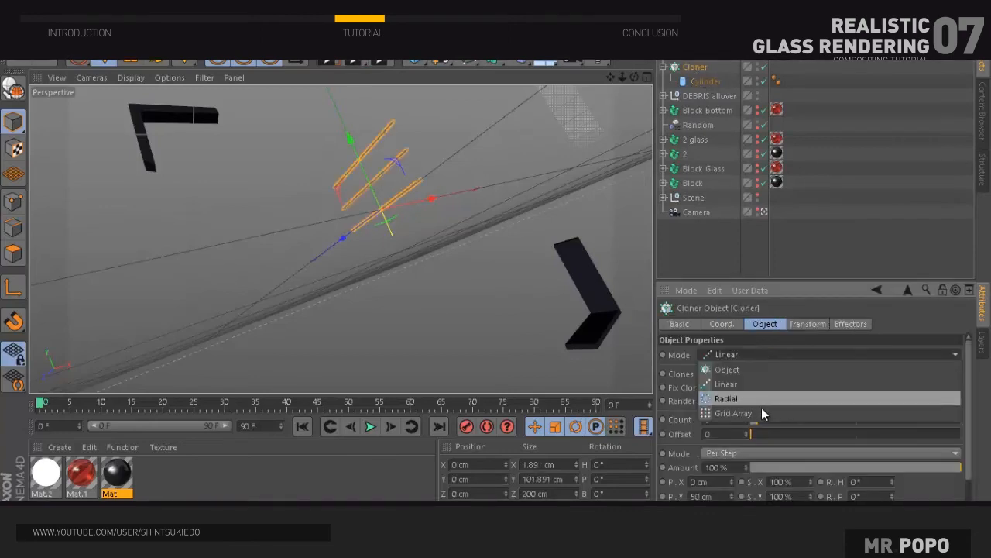
left_click(733, 412)
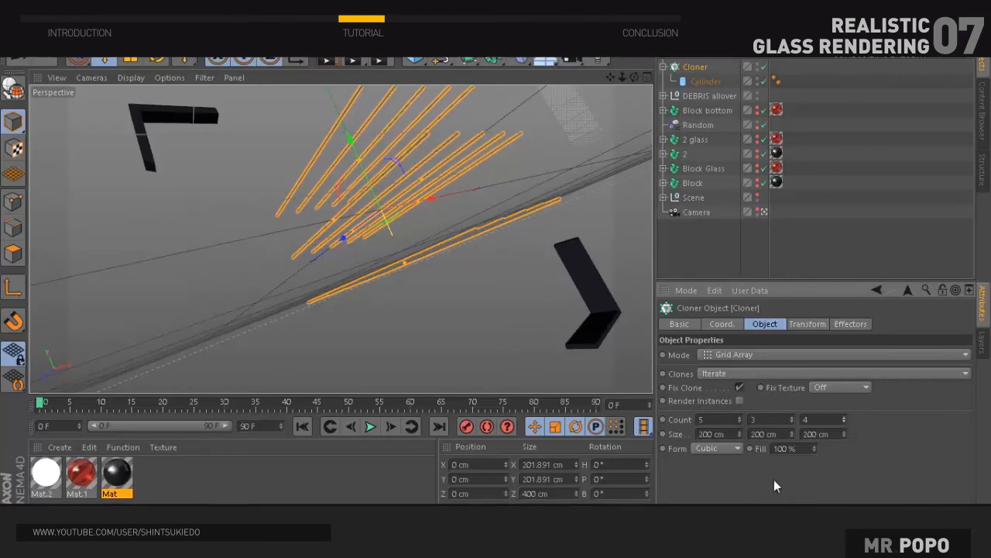
mouse_move(419, 208)
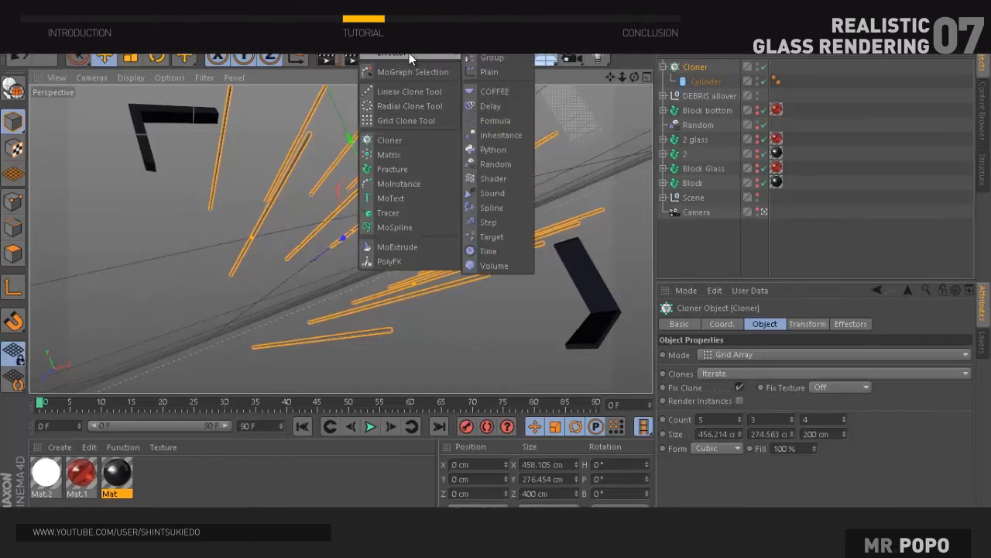
mouse_move(393, 226)
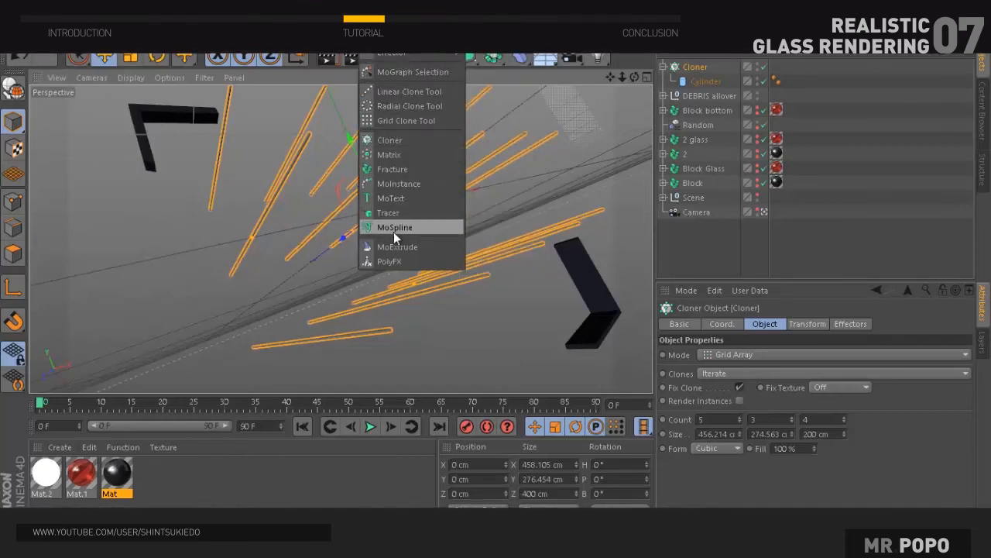
mouse_move(393, 226)
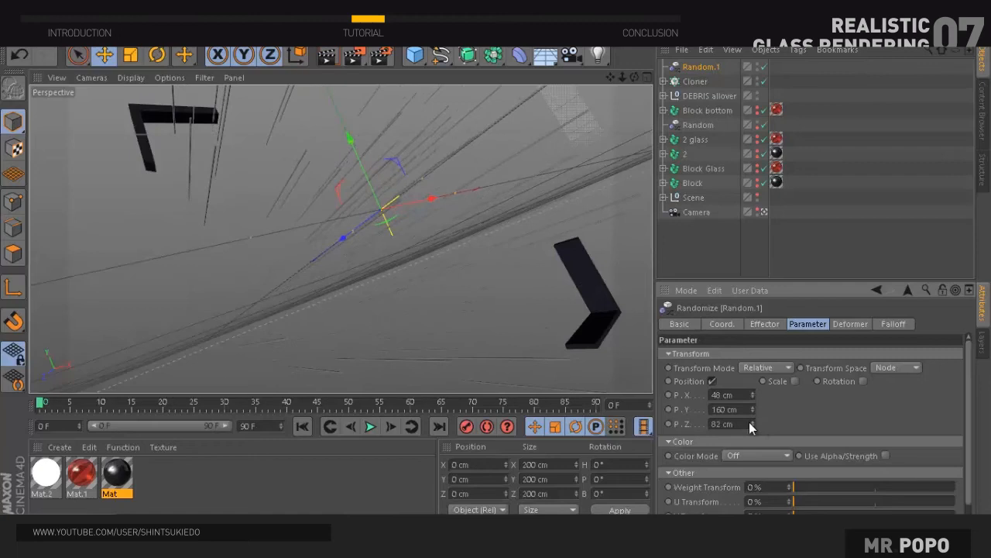
Set the Random effector's Z position offset and the Cloner count value of 2
left_click(694, 81)
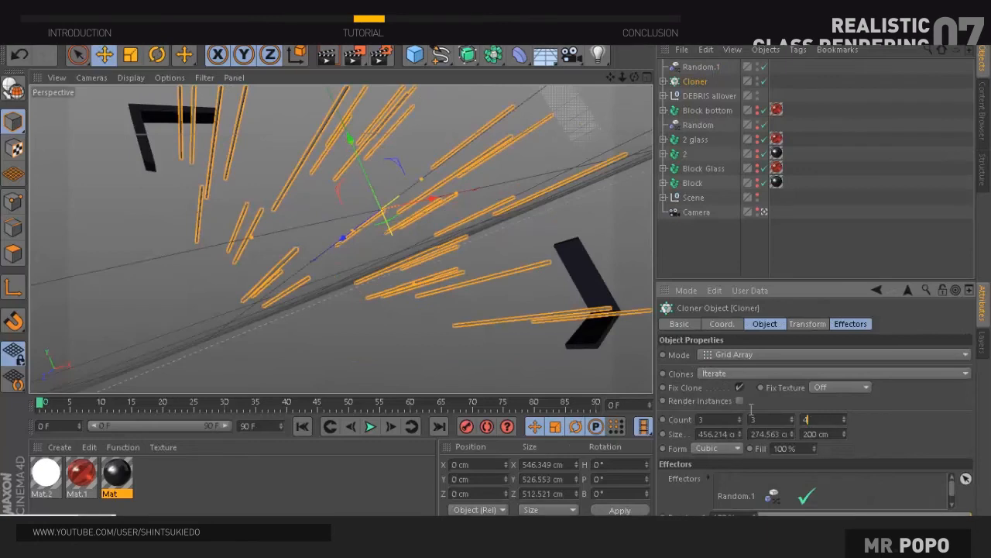
type("2")
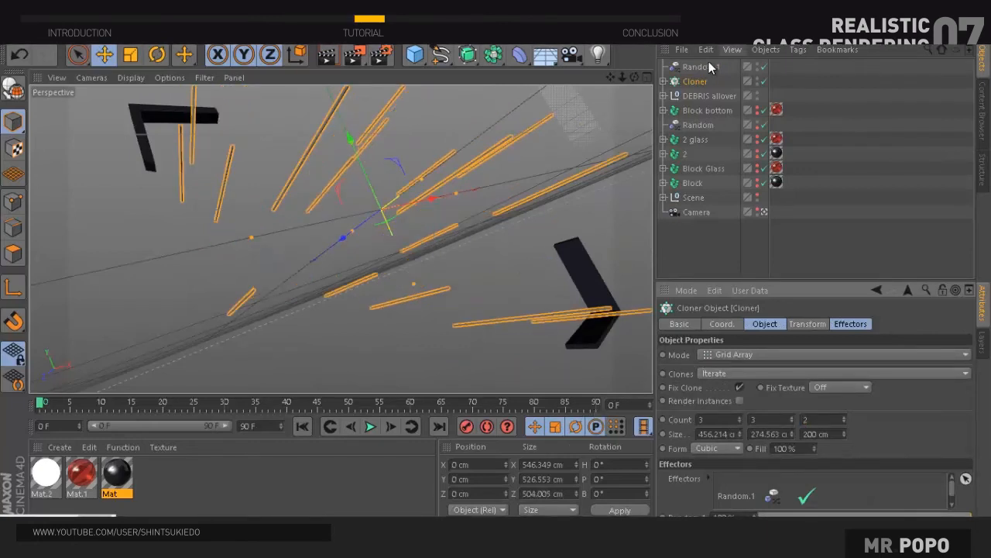
left_click(700, 66)
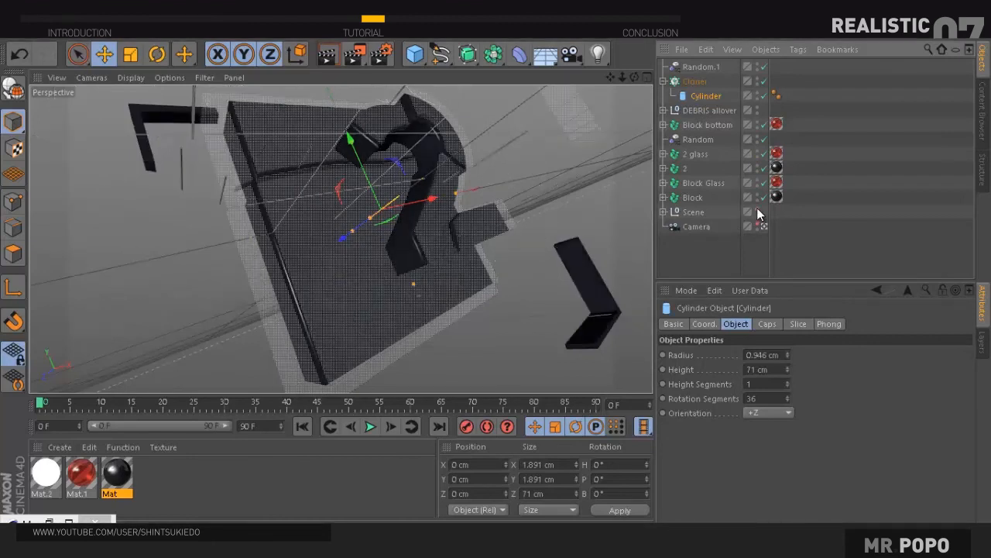
Collapse the Cloner, select it with the Random effector and group them into a null
left_click(694, 80)
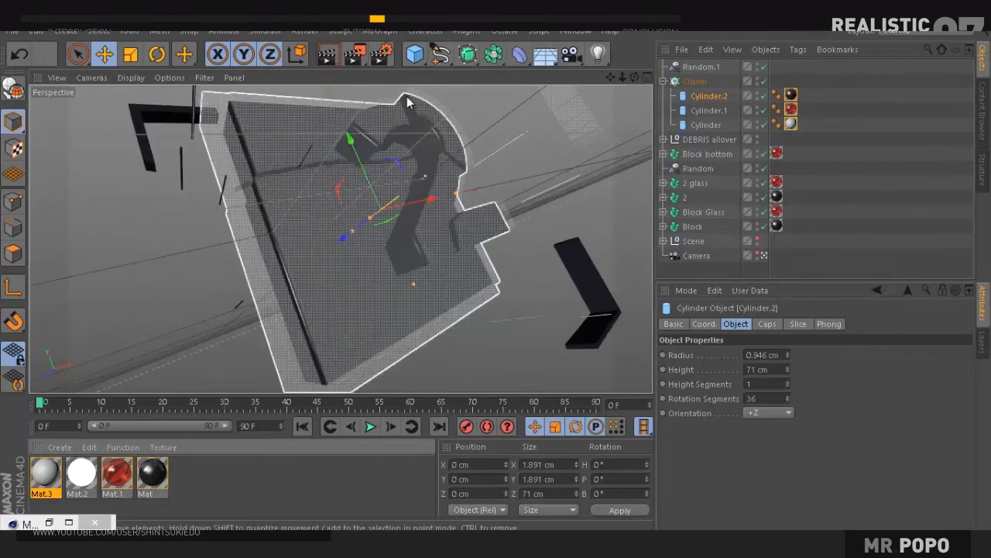
left_click(665, 81)
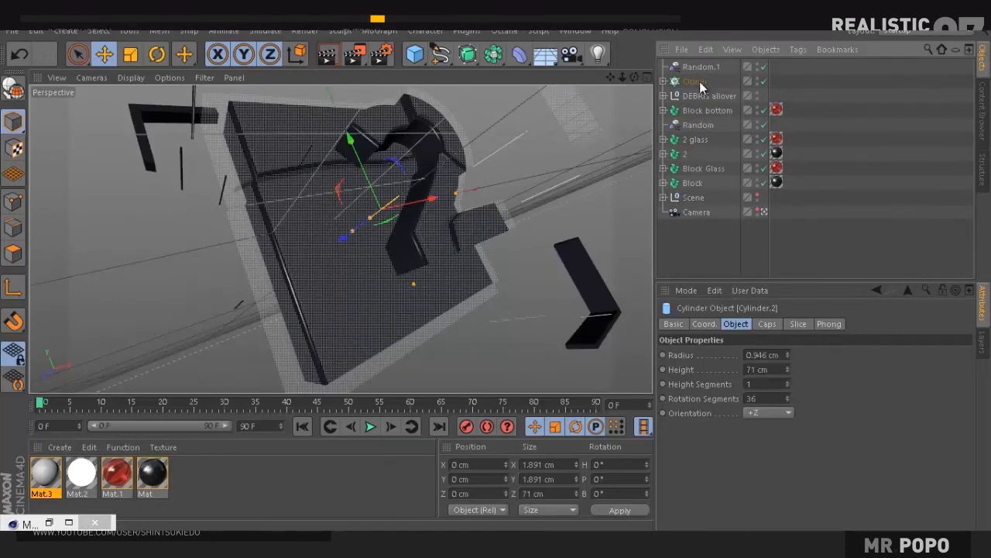
left_click(440, 53)
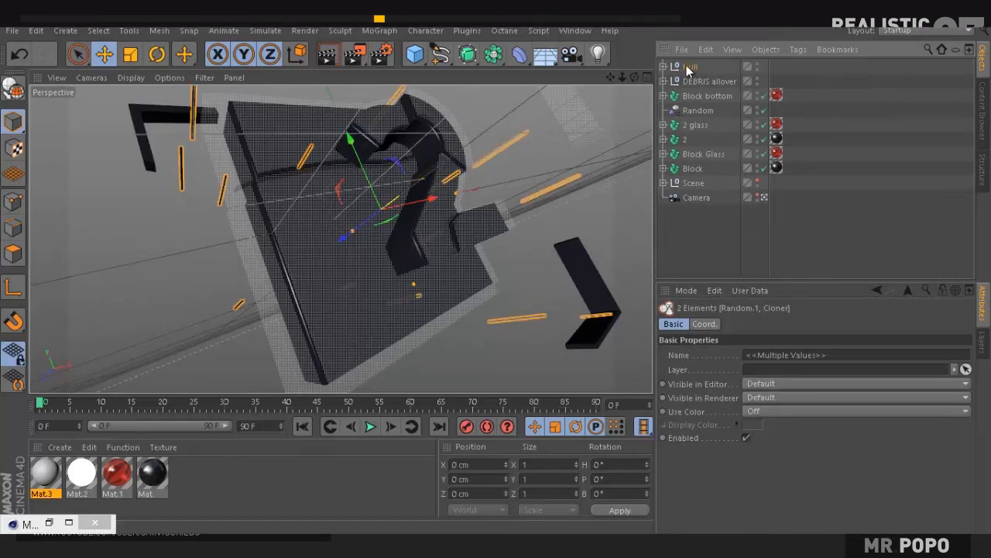
left_click(691, 65)
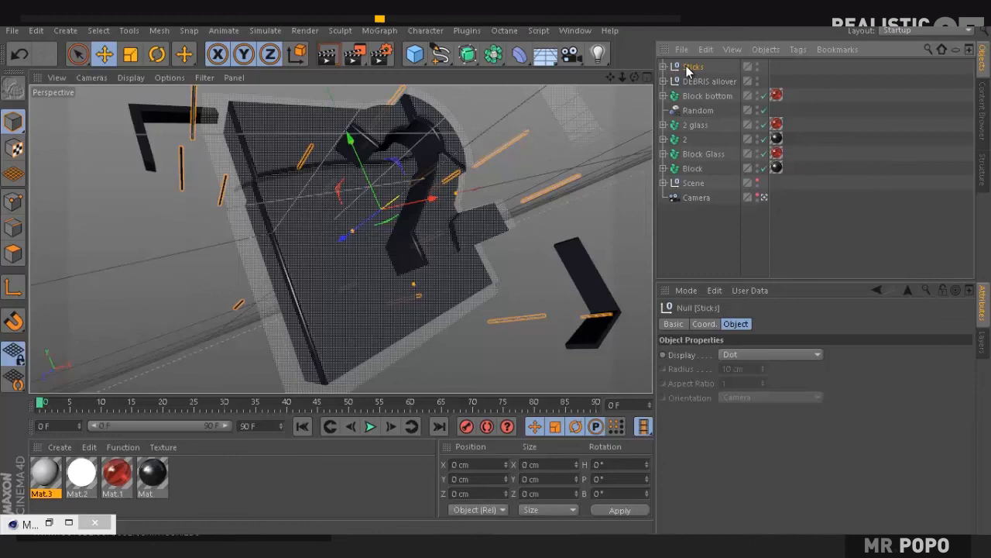
mouse_move(328, 55)
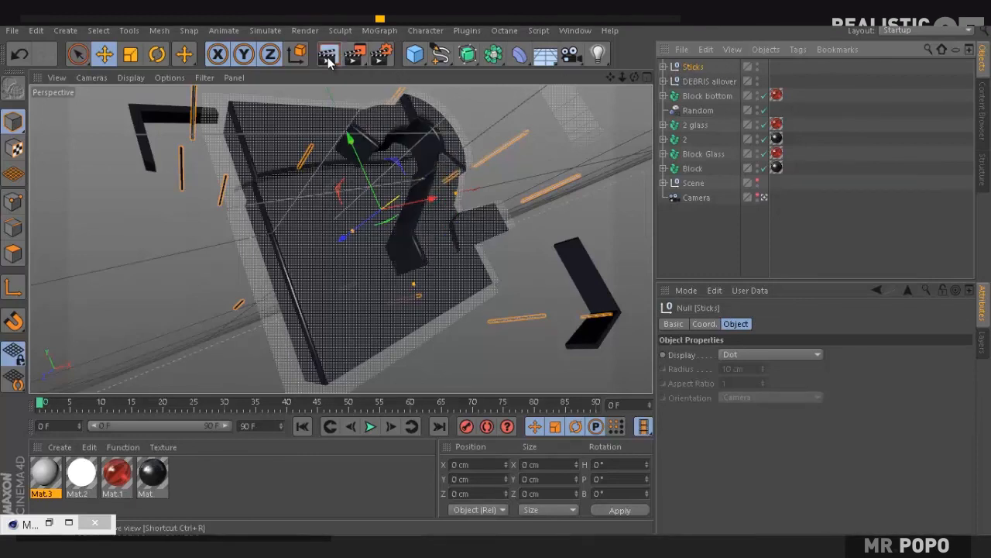